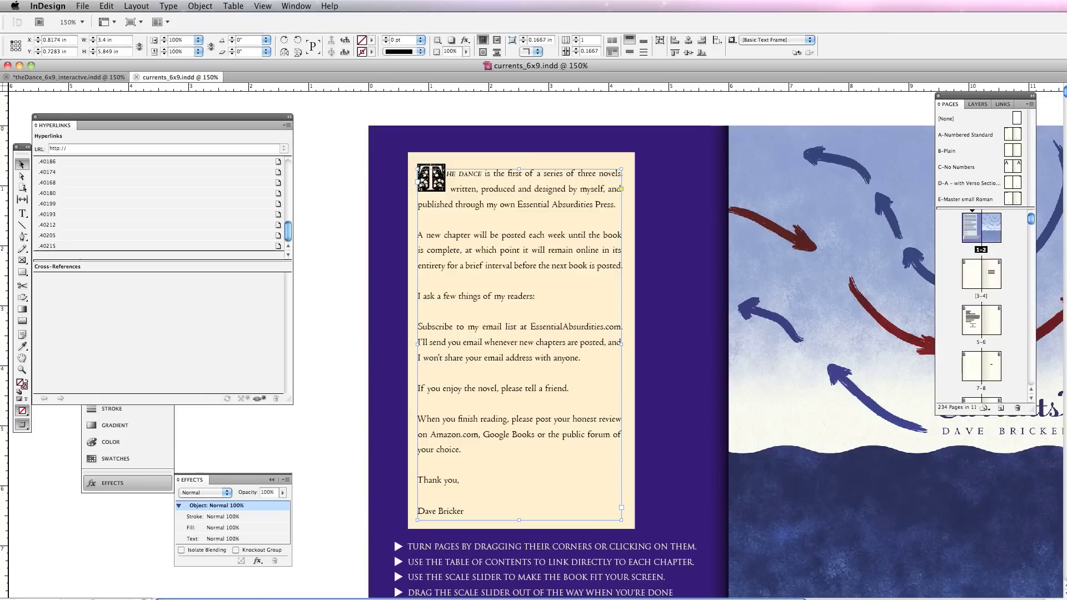
# Enlarge the Hyperlinks panel list and scroll through the existing hyperlinks.
pyautogui.click(296, 5)
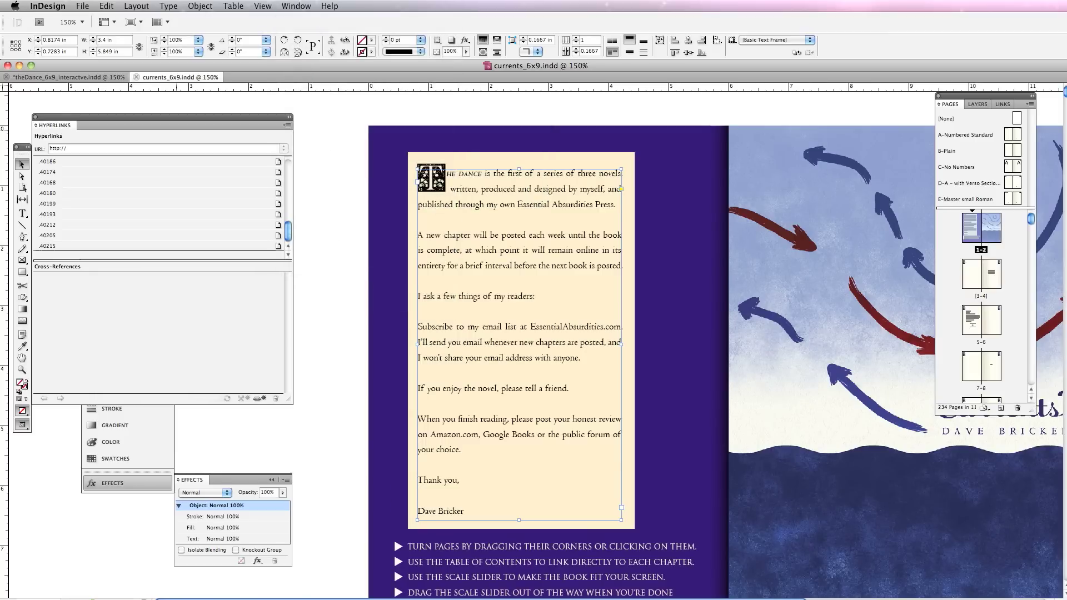
pyautogui.moveTo(54, 125); pyautogui.dragTo(83, 129)
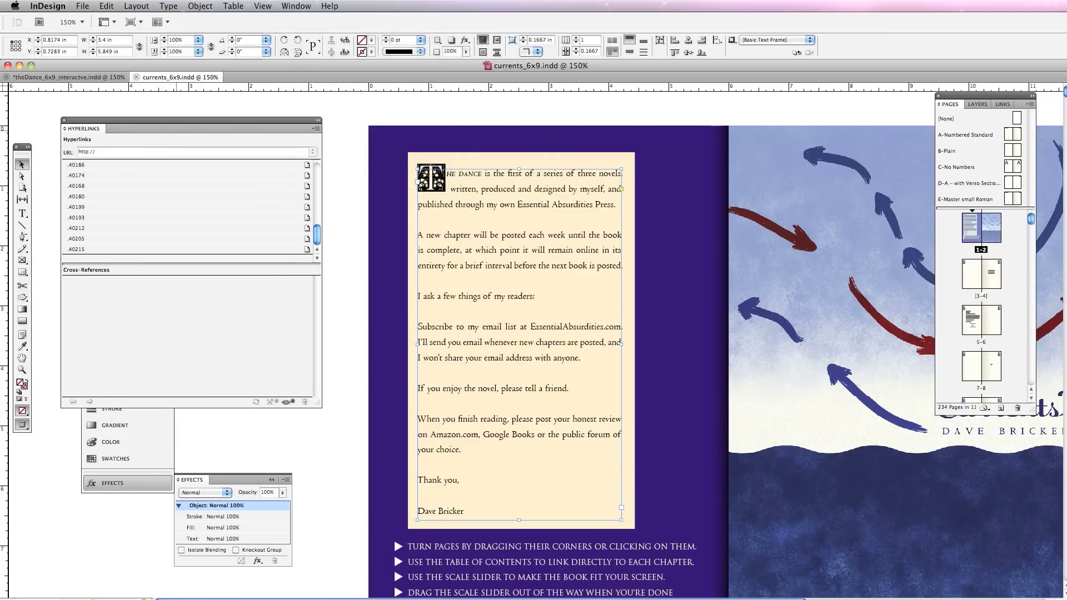
pyautogui.scroll(-3)
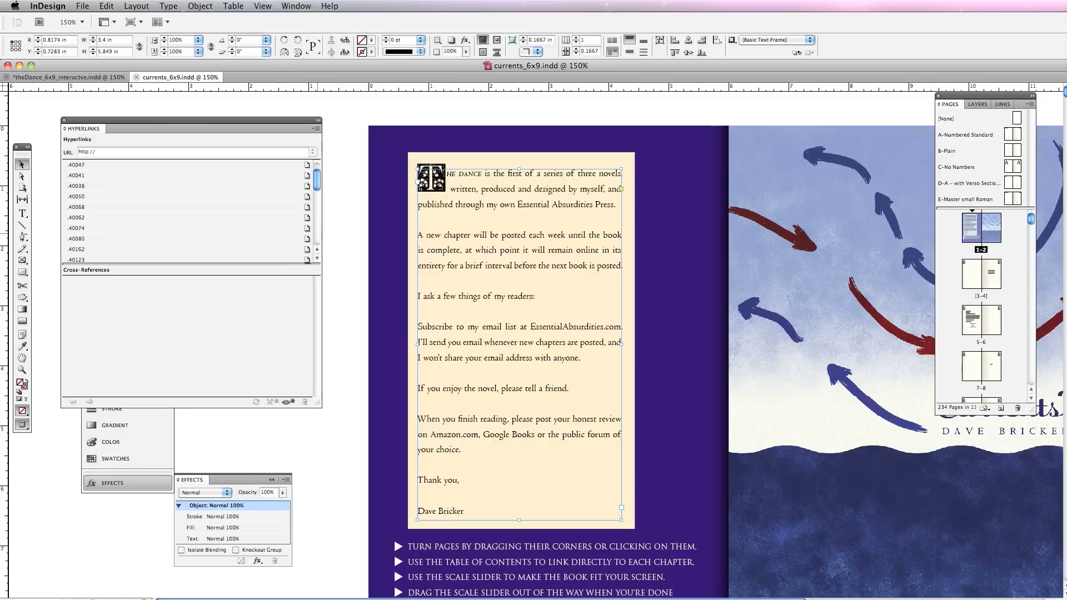
pyautogui.scroll(-3)
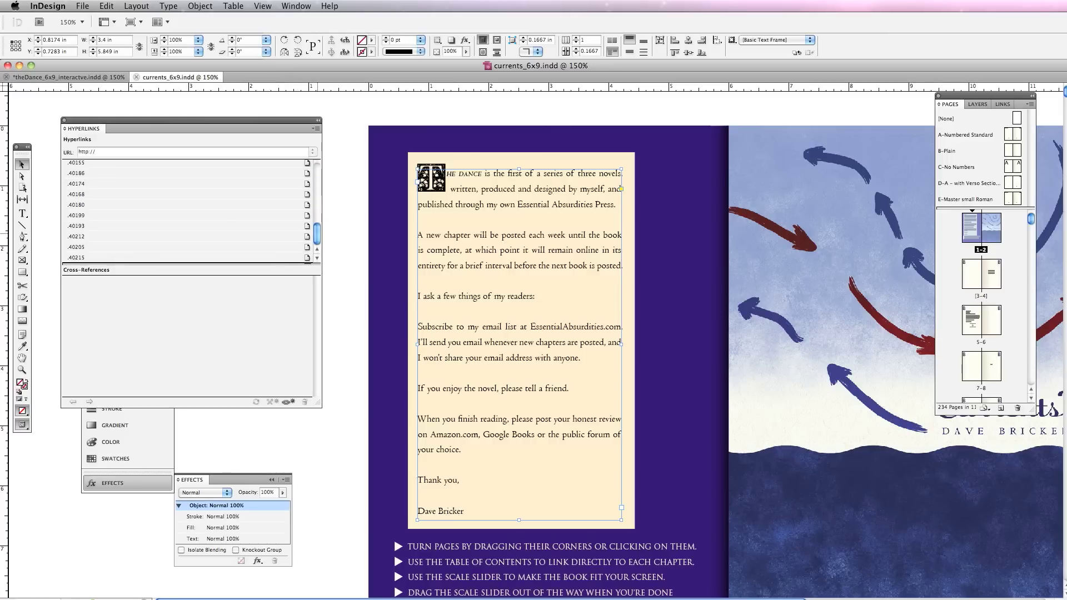
pyautogui.scroll(-3)
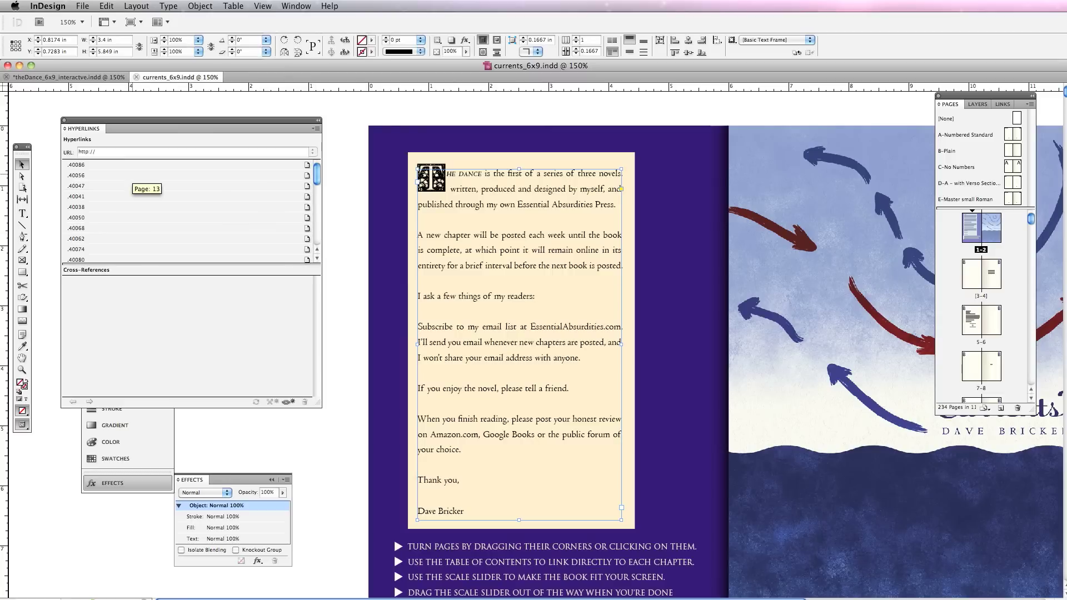
pyautogui.click(316, 128)
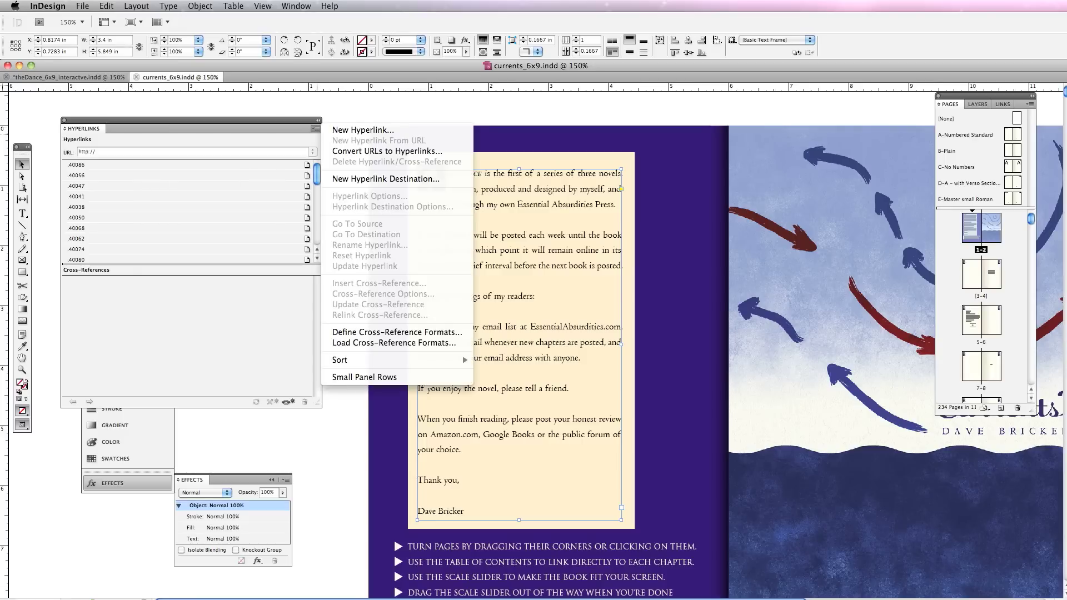
pyautogui.click(384, 179)
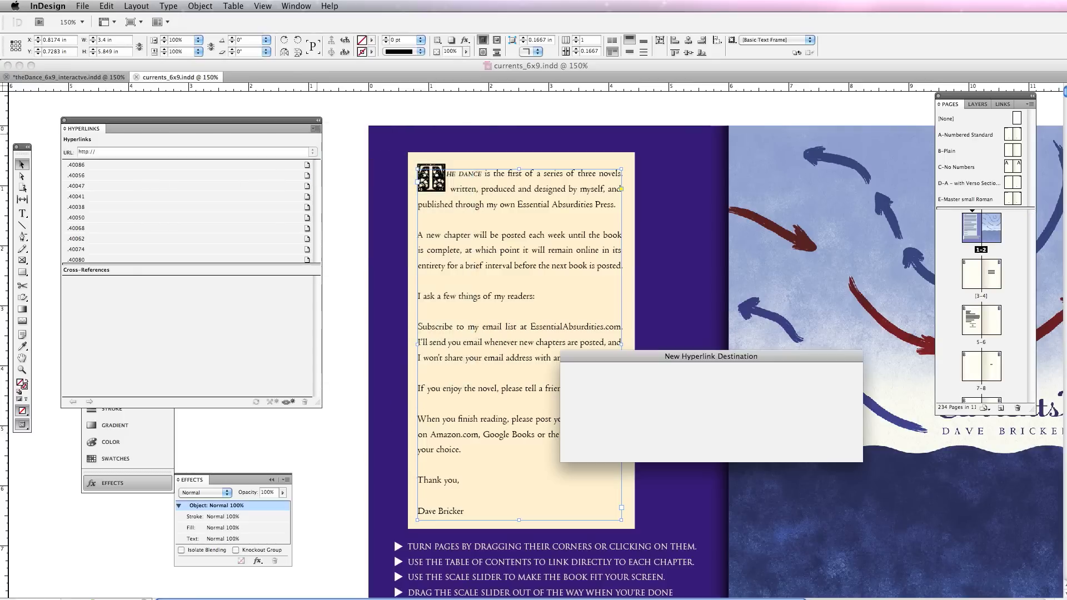
pyautogui.click(692, 373)
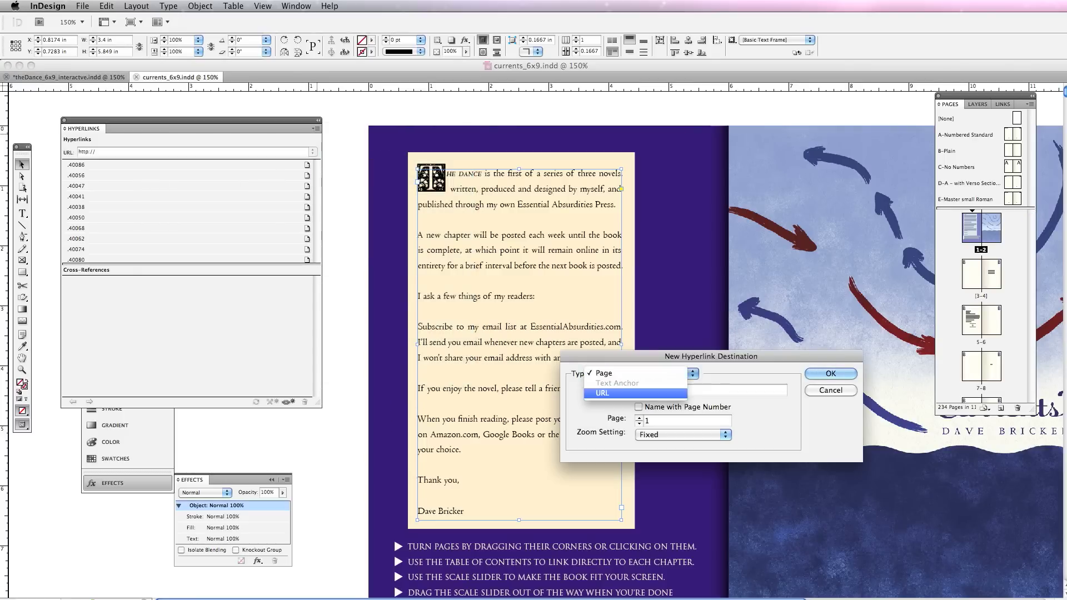
pyautogui.click(601, 394)
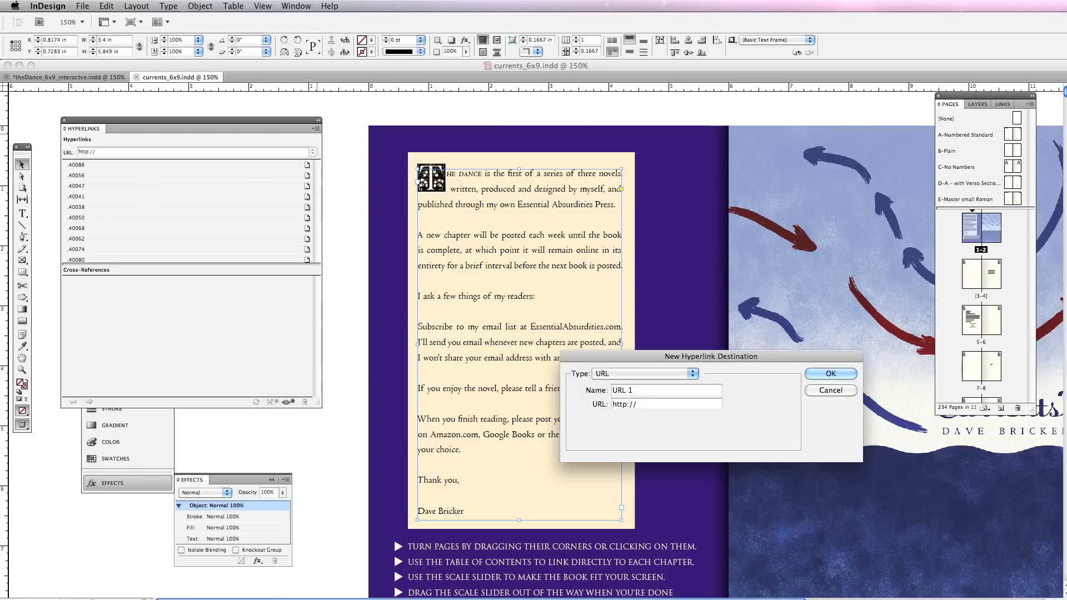
pyautogui.write('EAP')
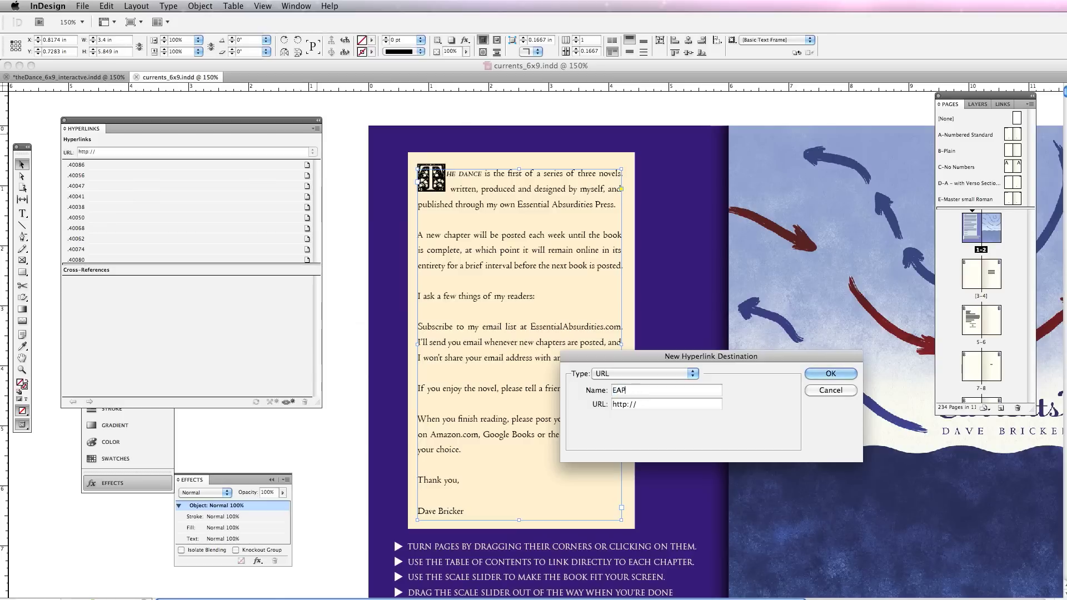
pyautogui.click(640, 405)
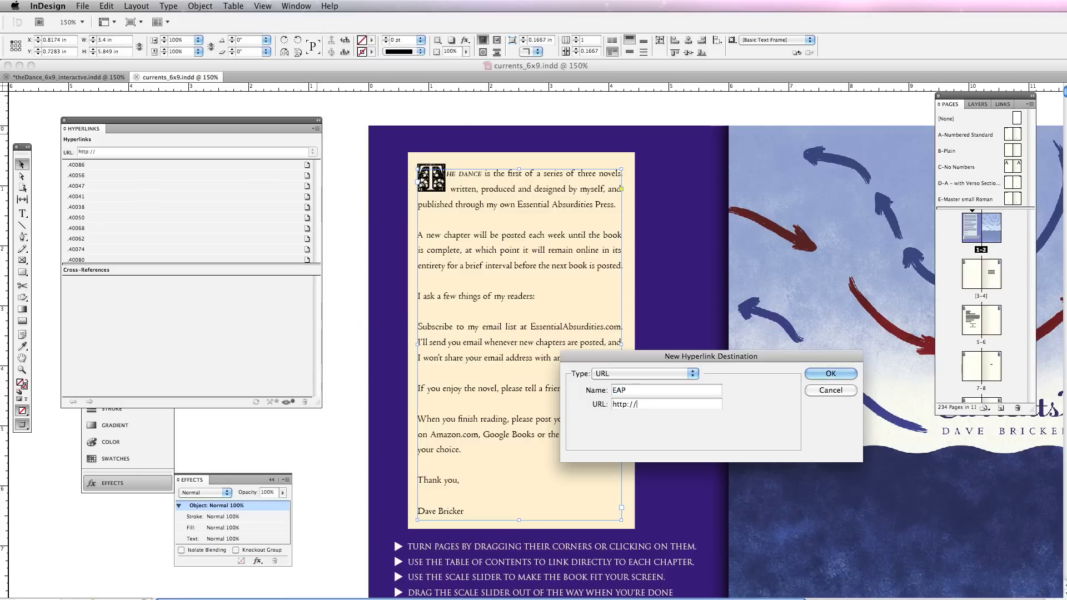
pyautogui.write('www')
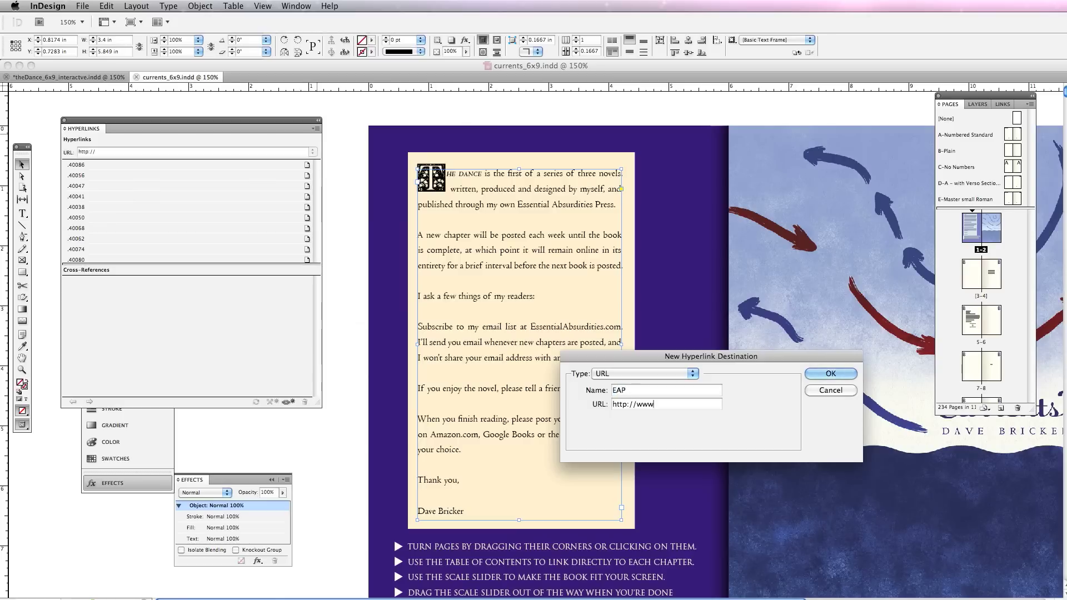
pyautogui.write('.essentialabsurdities.c')
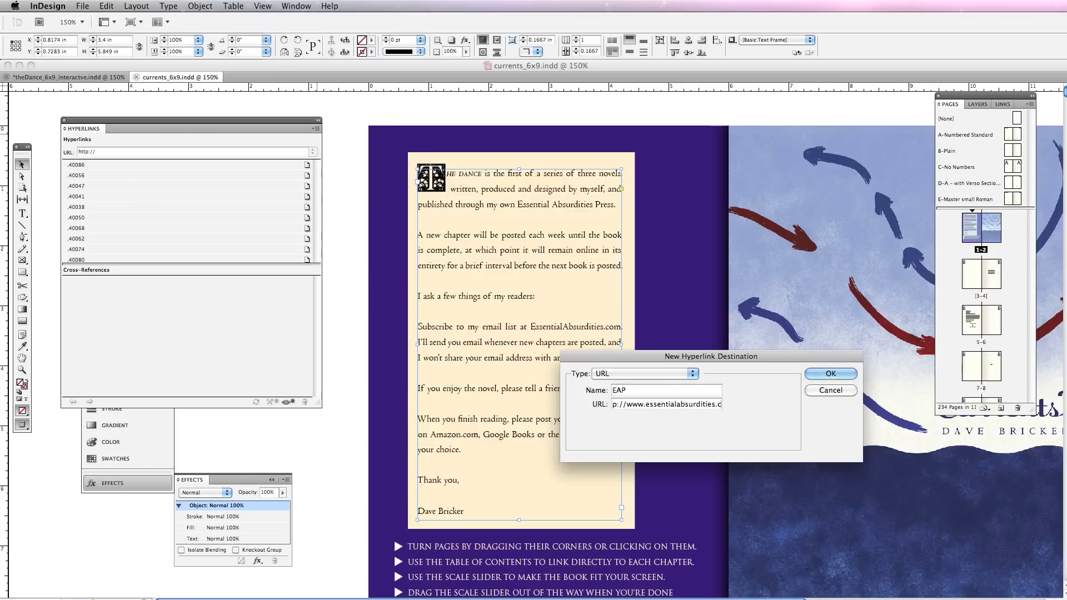
pyautogui.click(828, 374)
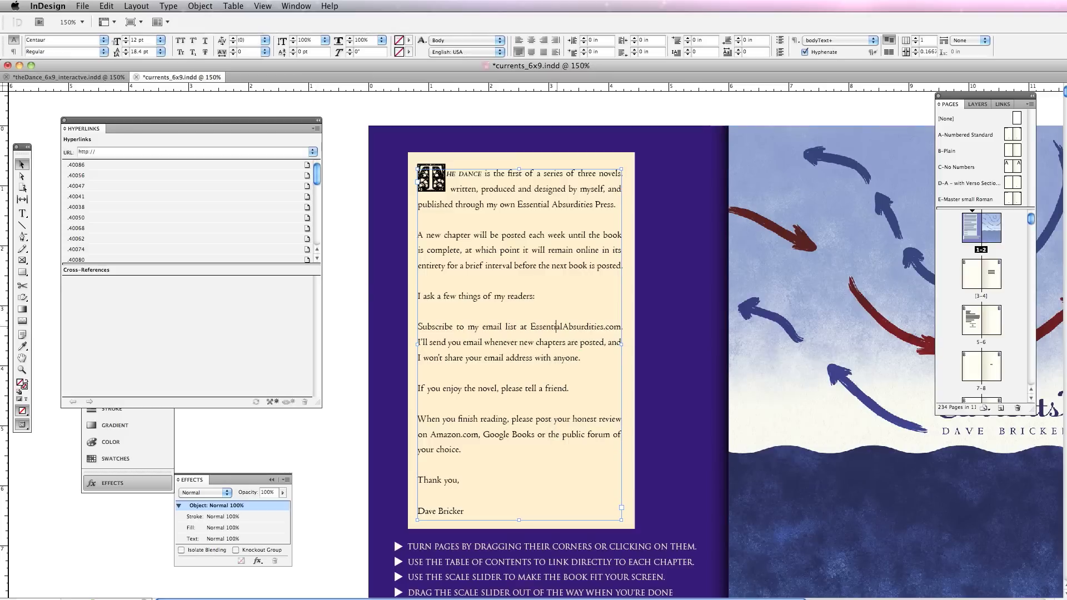
# Select the EssentialAbsurdities.com address, colour it blue and apply Underline from the Character panel menu.
pyautogui.doubleClick(576, 326)
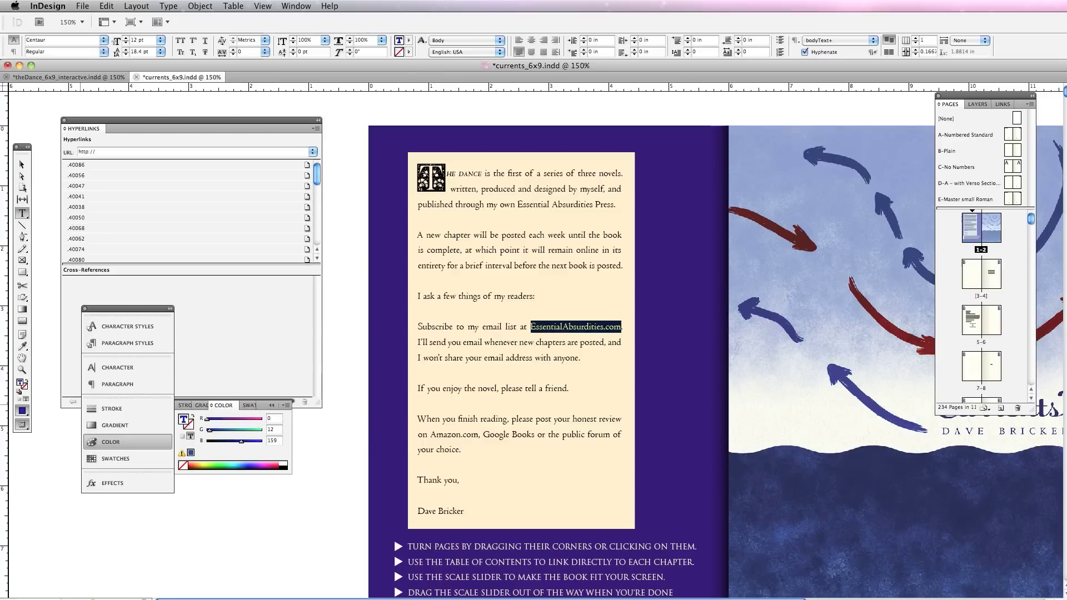
pyautogui.click(116, 367)
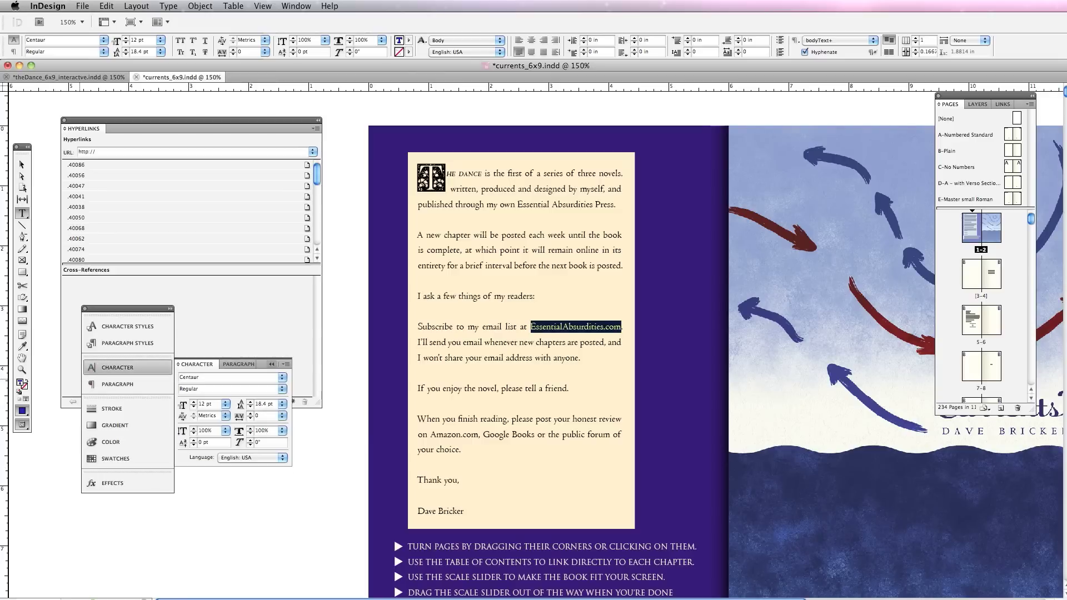
pyautogui.click(111, 442)
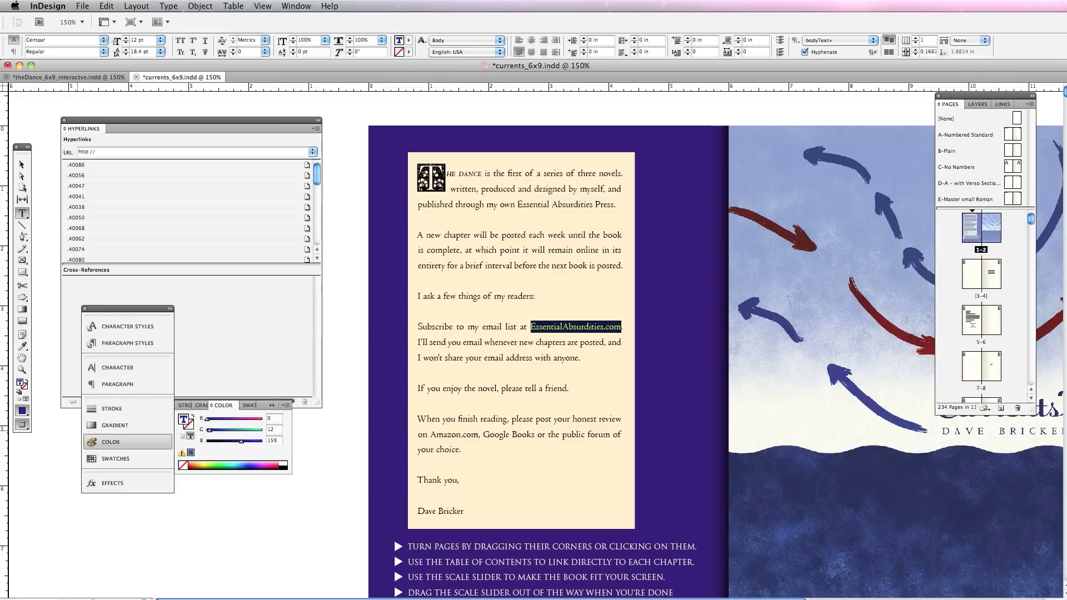
pyautogui.click(116, 368)
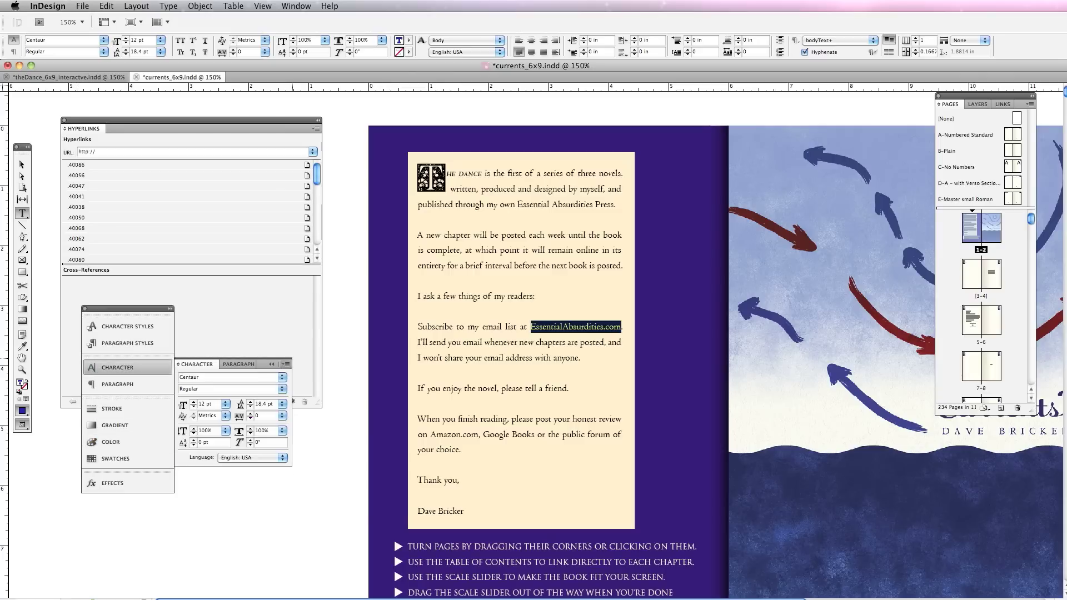
pyautogui.click(287, 365)
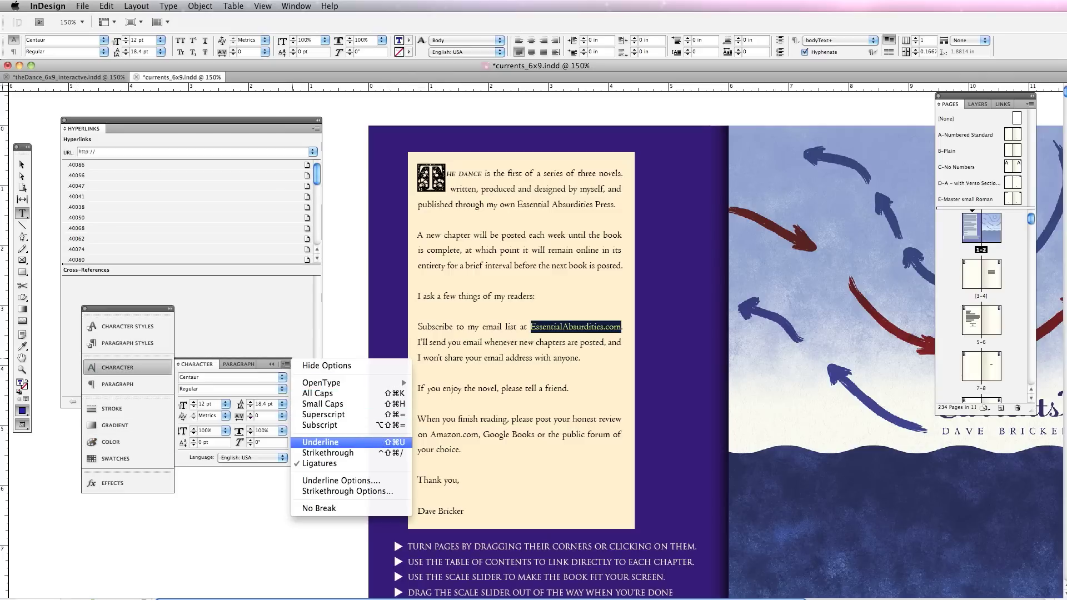
pyautogui.click(320, 442)
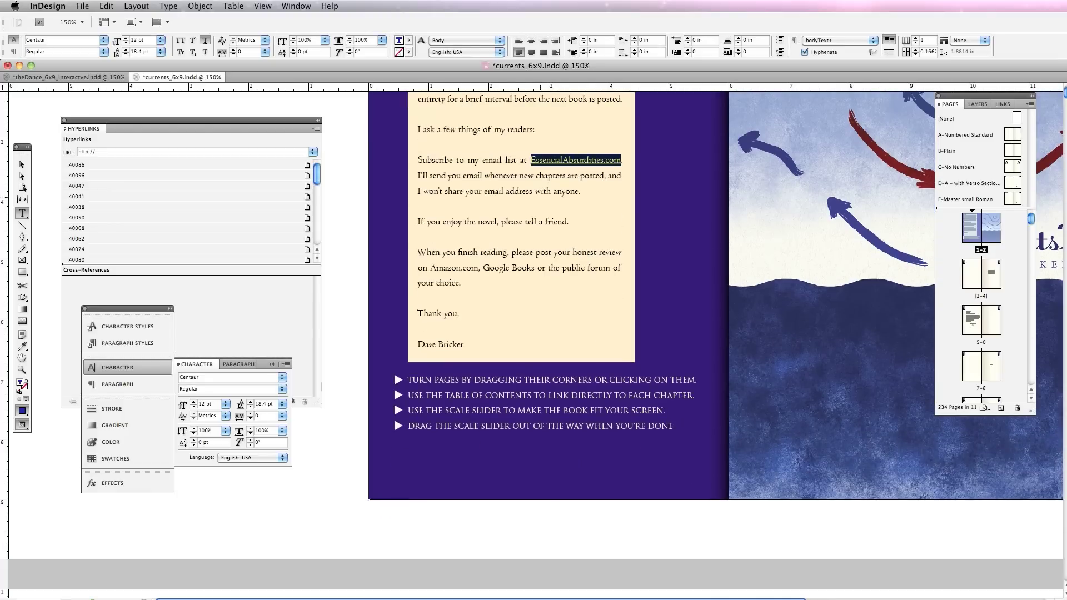
# Make the selected address a new hyperlink to the shared destination EAP.
pyautogui.rightClick(575, 159)
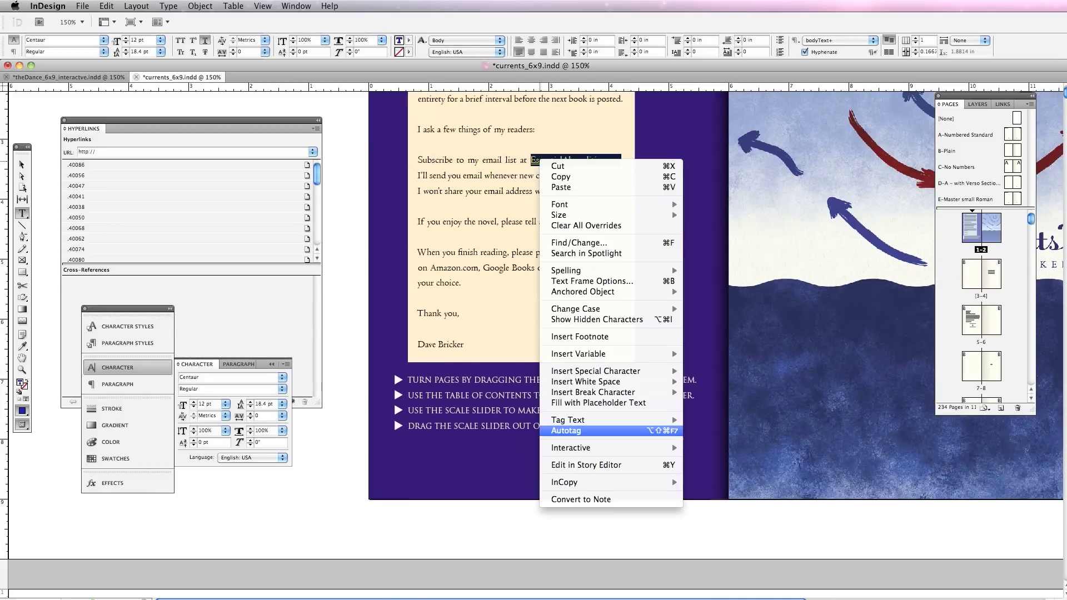
pyautogui.moveTo(571, 447)
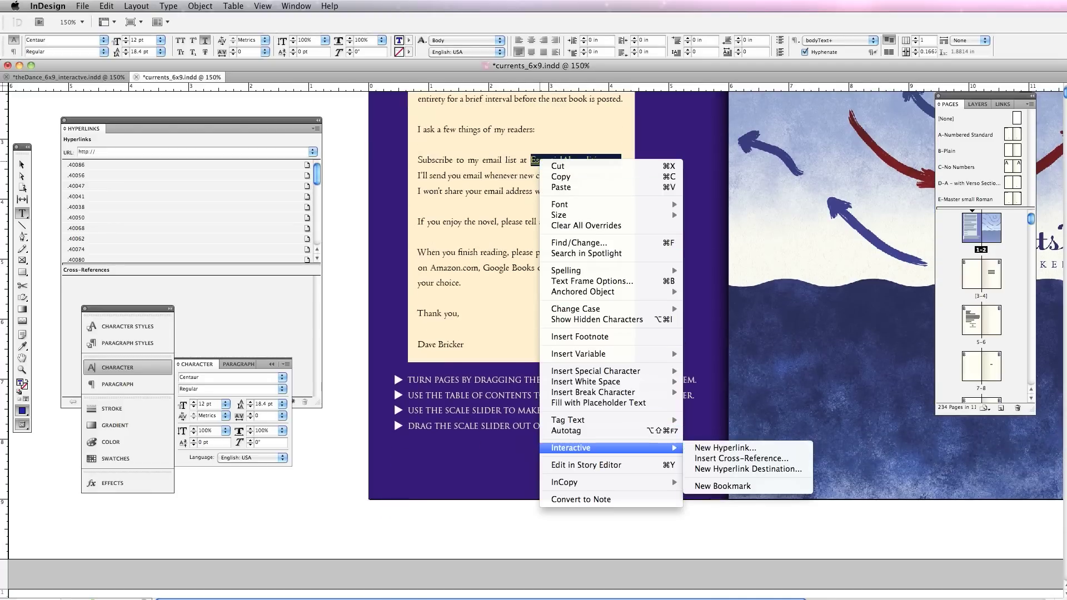
pyautogui.click(727, 447)
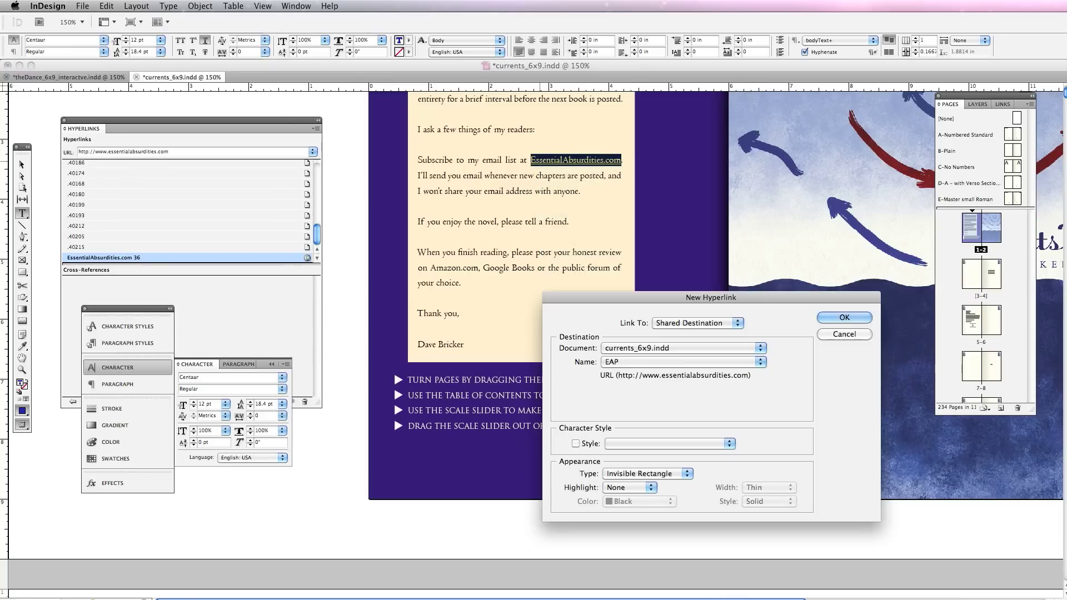
pyautogui.click(758, 361)
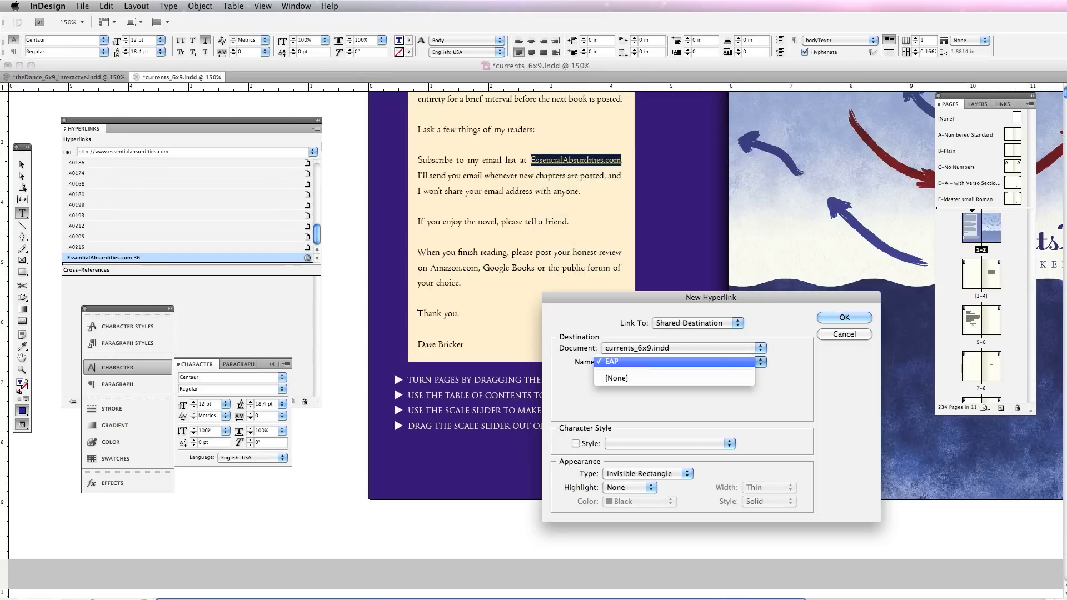
pyautogui.click(610, 361)
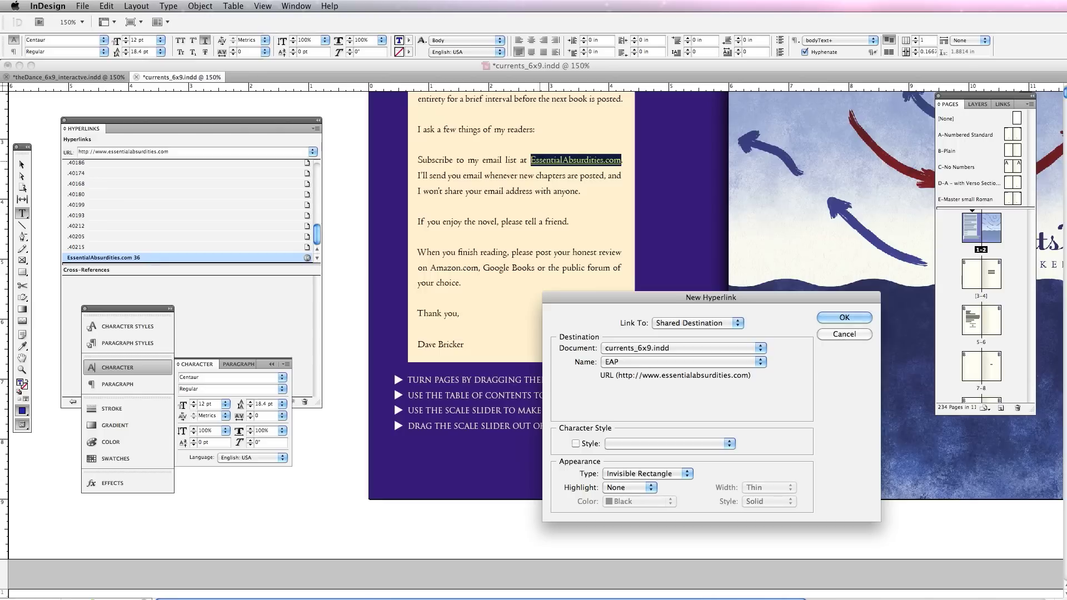
pyautogui.click(844, 317)
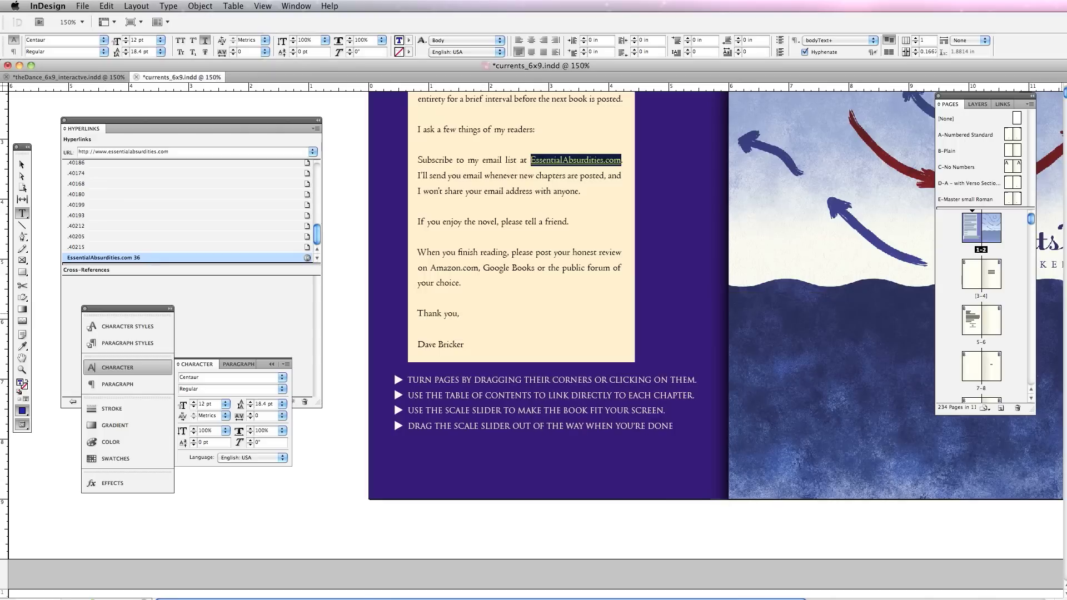
# Scroll down the document to the Table of Illustrations spread.
pyautogui.scroll(-3)
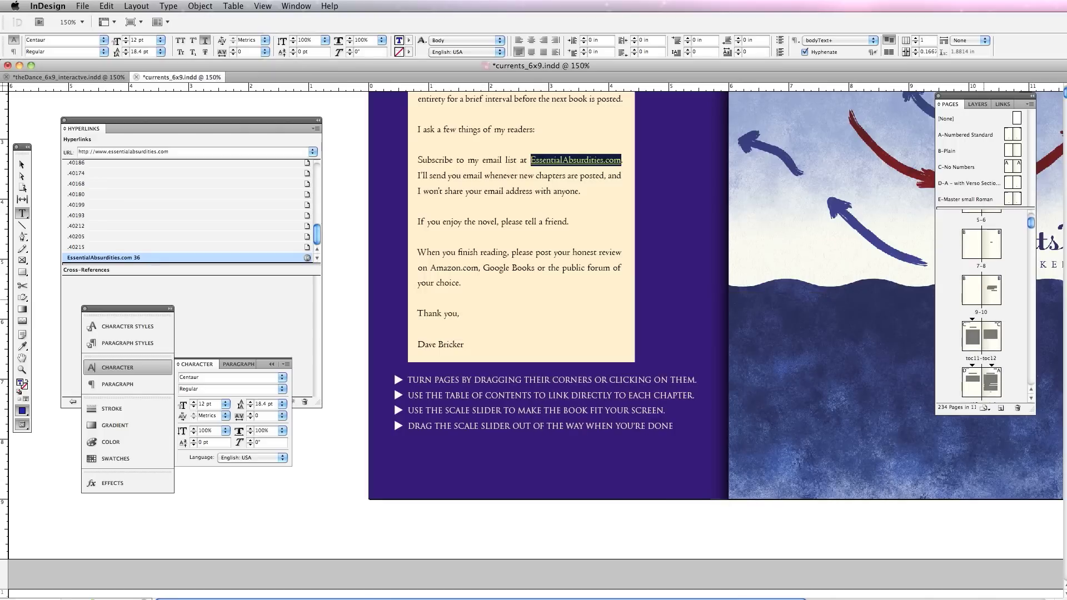
pyautogui.scroll(-3)
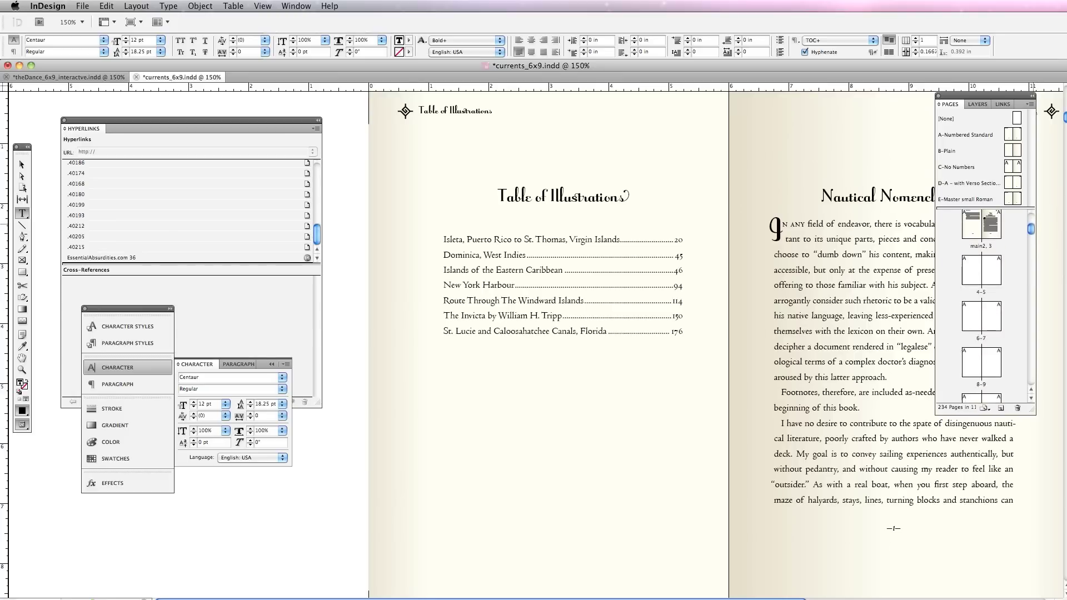
# Scroll to the map page and create a Page hyperlink destination named Page 20 for page 20.
pyautogui.scroll(-3)
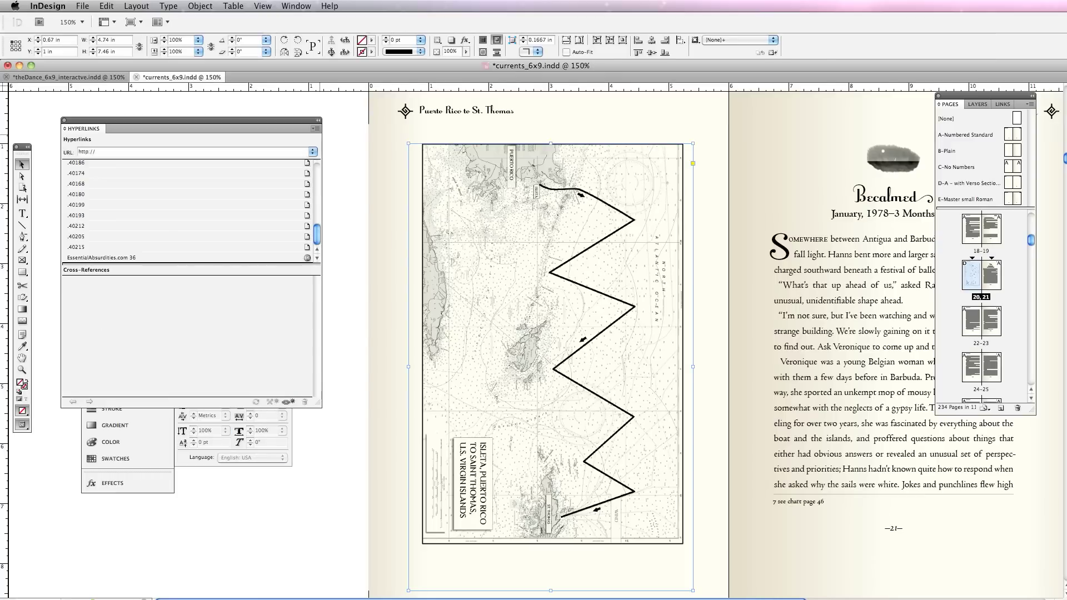
pyautogui.click(314, 129)
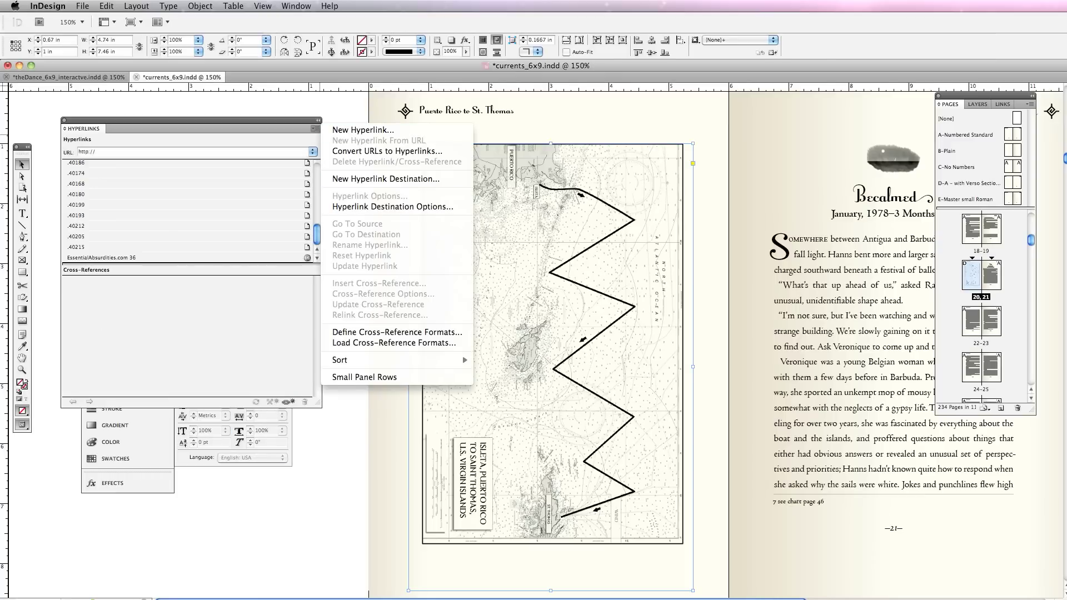
pyautogui.click(385, 179)
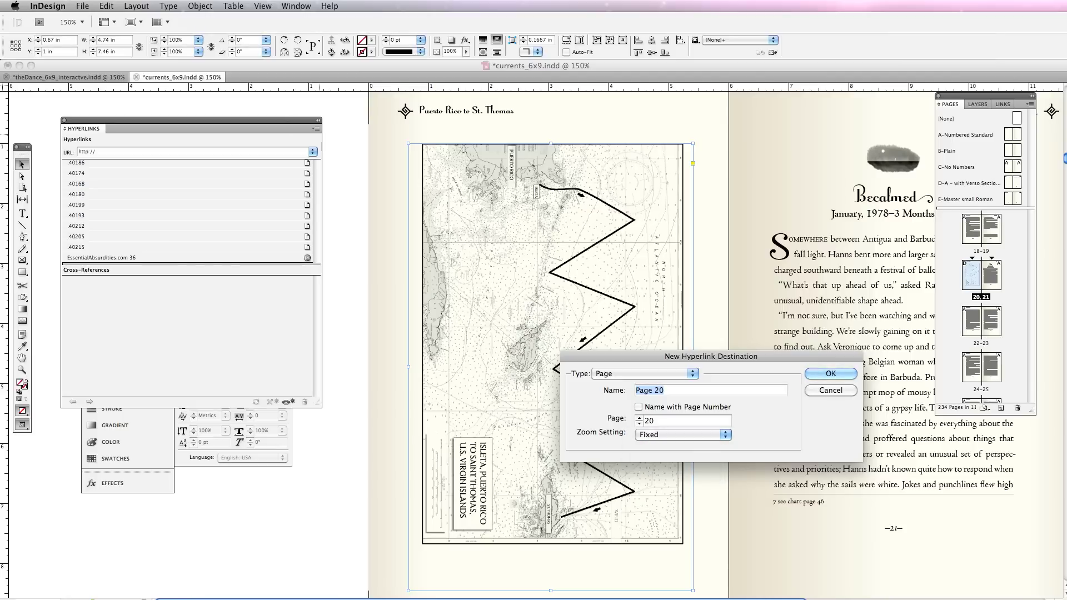
pyautogui.click(830, 373)
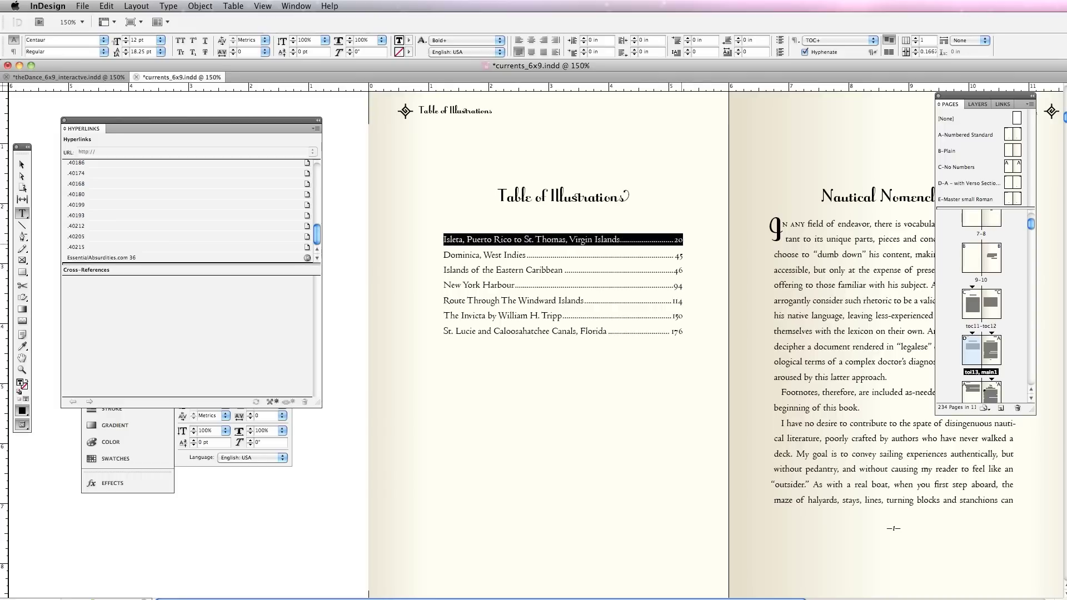
# Create a hyperlink from the Isleta, Puerto Rico to St. Thomas entry to the Page 20 destination.
pyautogui.rightClick(557, 238)
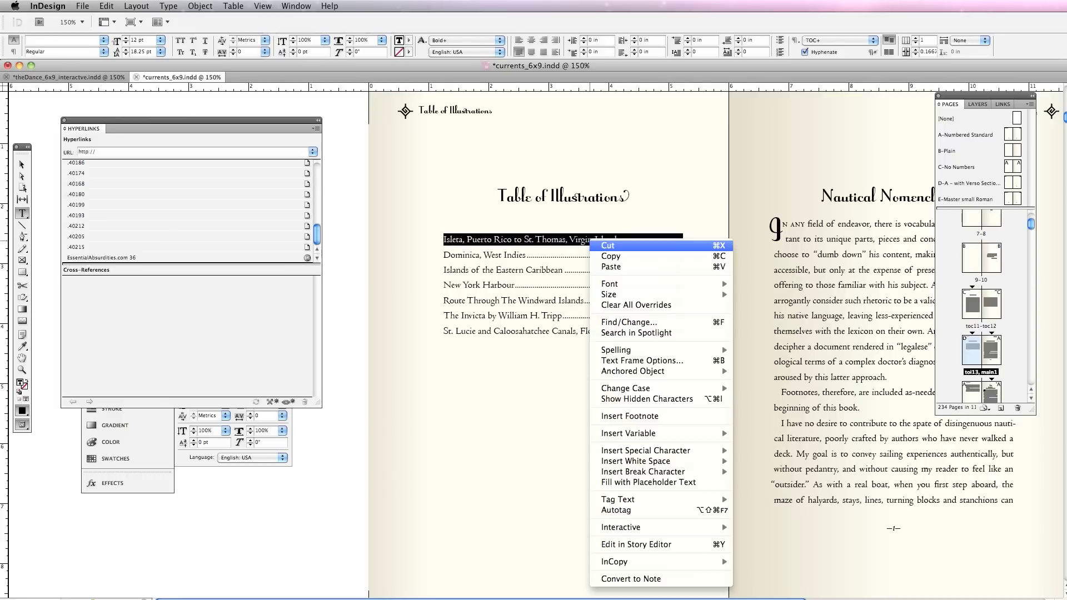
pyautogui.moveTo(619, 499)
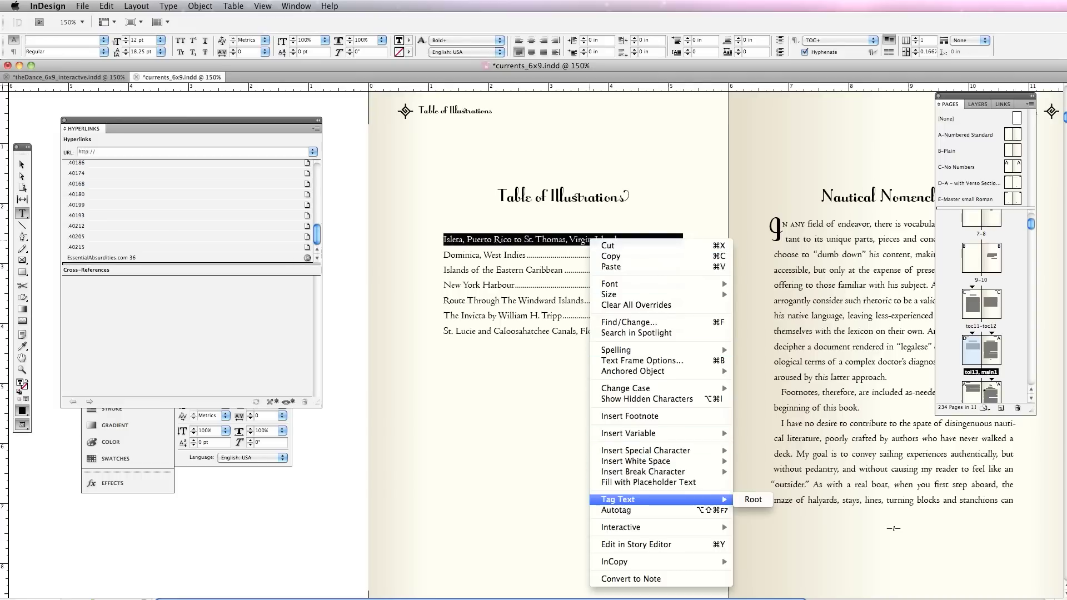
pyautogui.moveTo(619, 527)
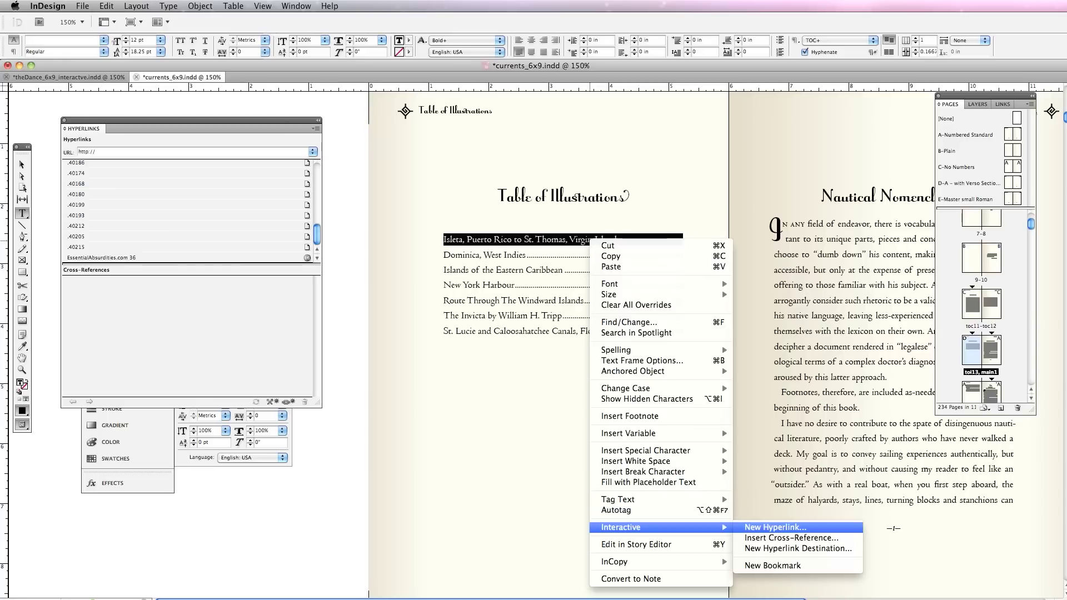
pyautogui.click(775, 527)
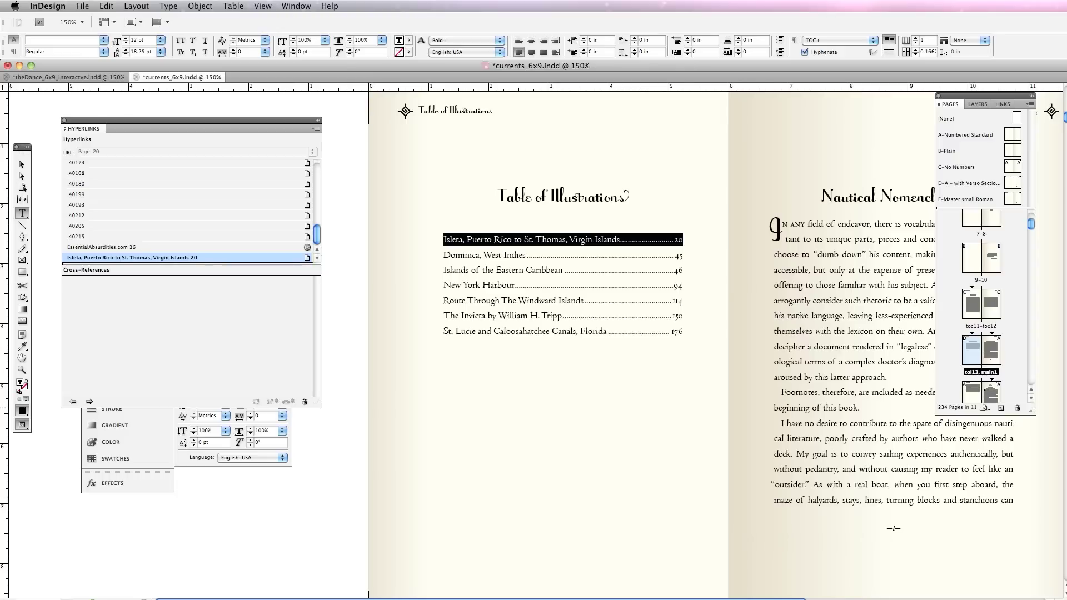
pyautogui.moveTo(22, 410)
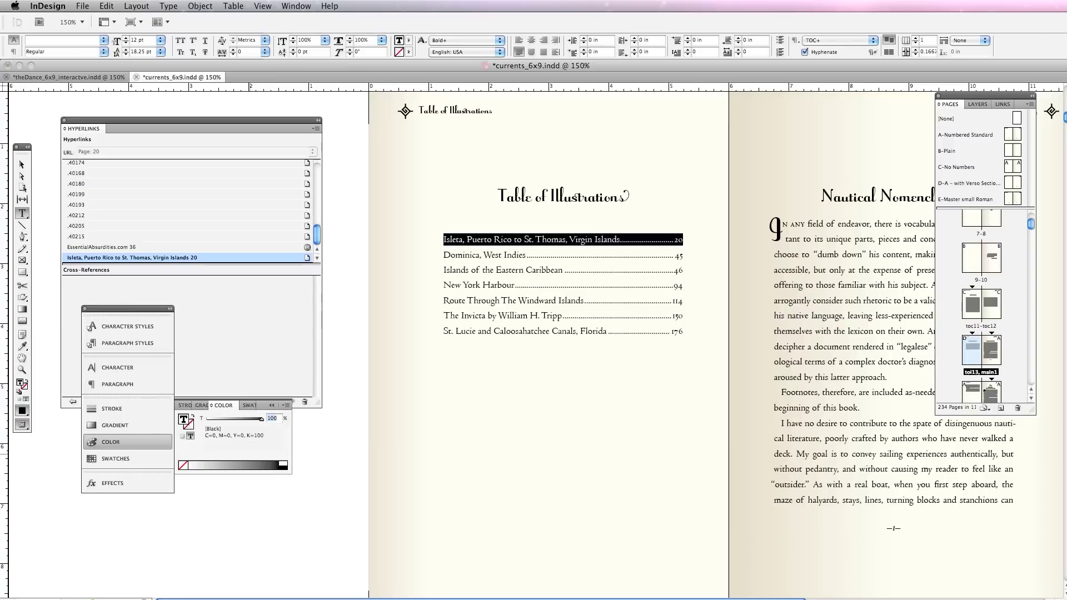
# Switch the Color panel to RGB 0/64/191 and underline the Isleta entry.
pyautogui.click(279, 404)
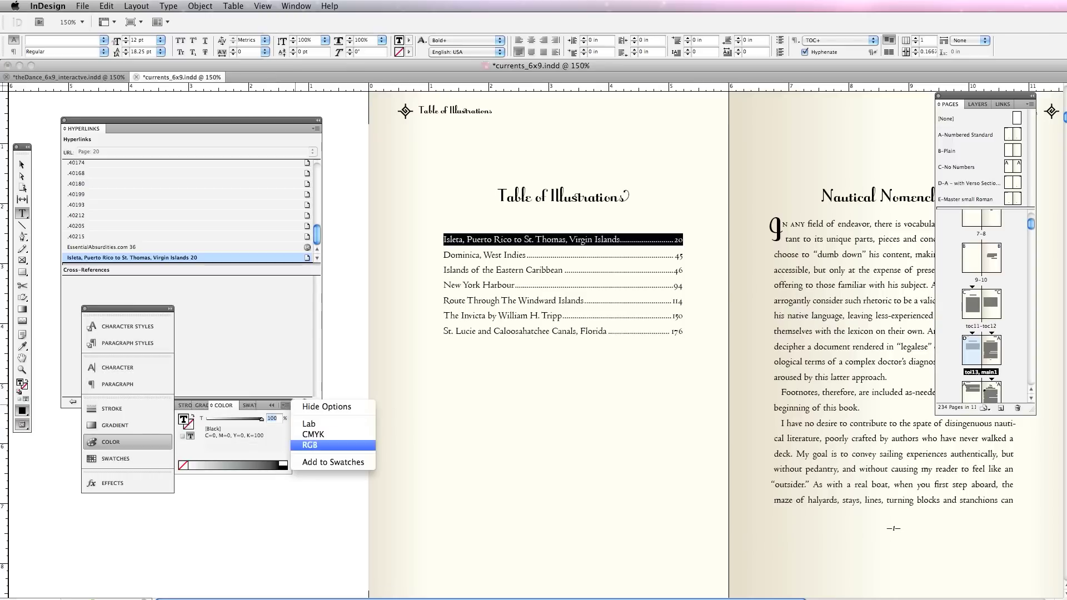
pyautogui.click(307, 445)
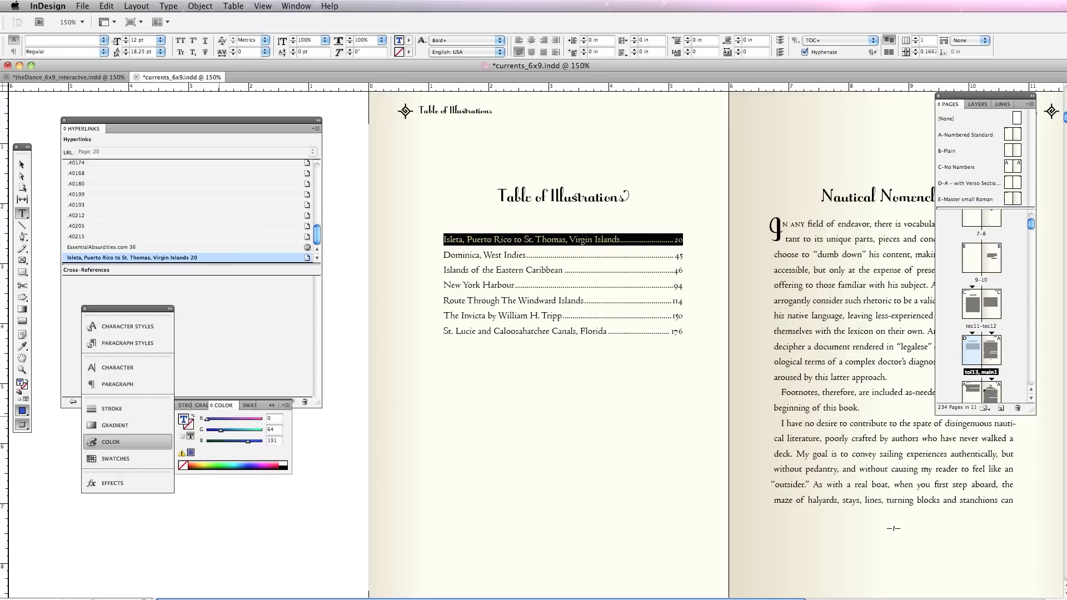
pyautogui.click(117, 367)
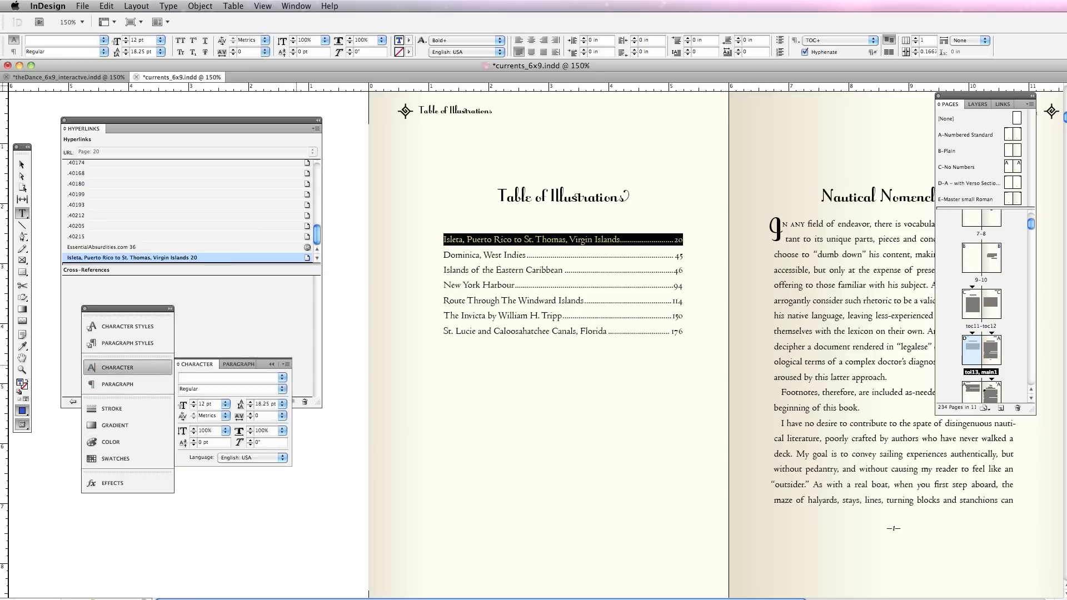
pyautogui.click(285, 363)
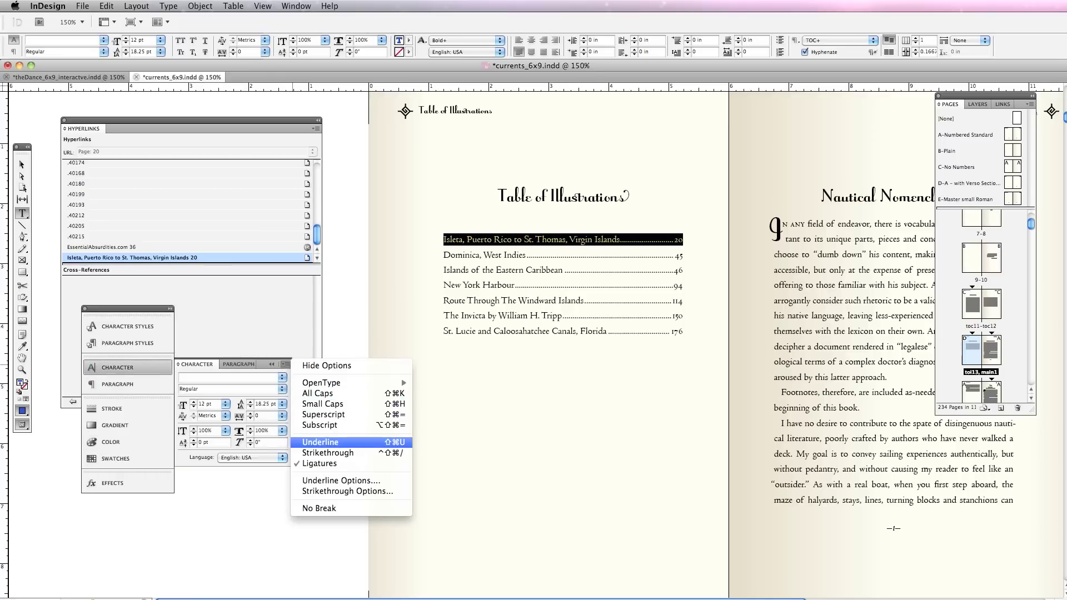
pyautogui.click(320, 441)
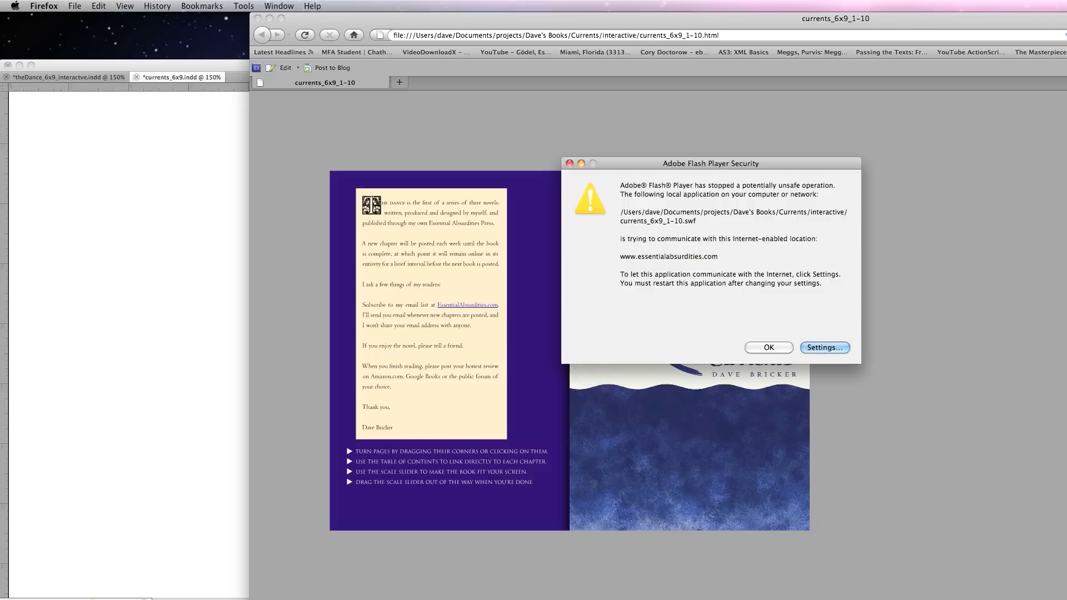
# Dismiss the Flash Player security warning raised by the essentialabsurdities.com link in Firefox.
pyautogui.click(768, 347)
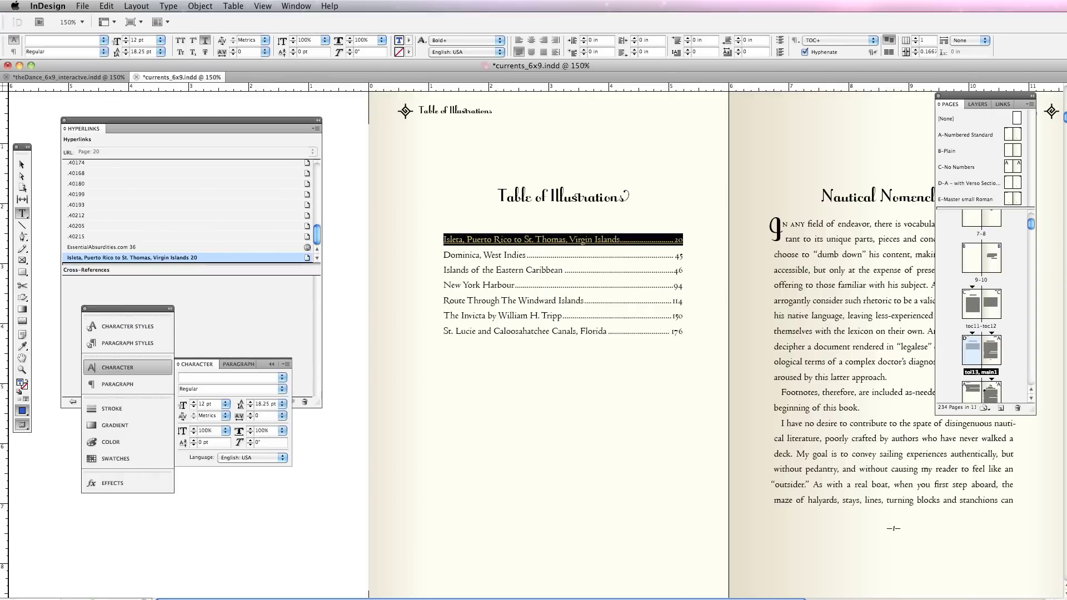
# Switch to the theDance_6x9_interactive.indd document tab.
pyautogui.click(64, 77)
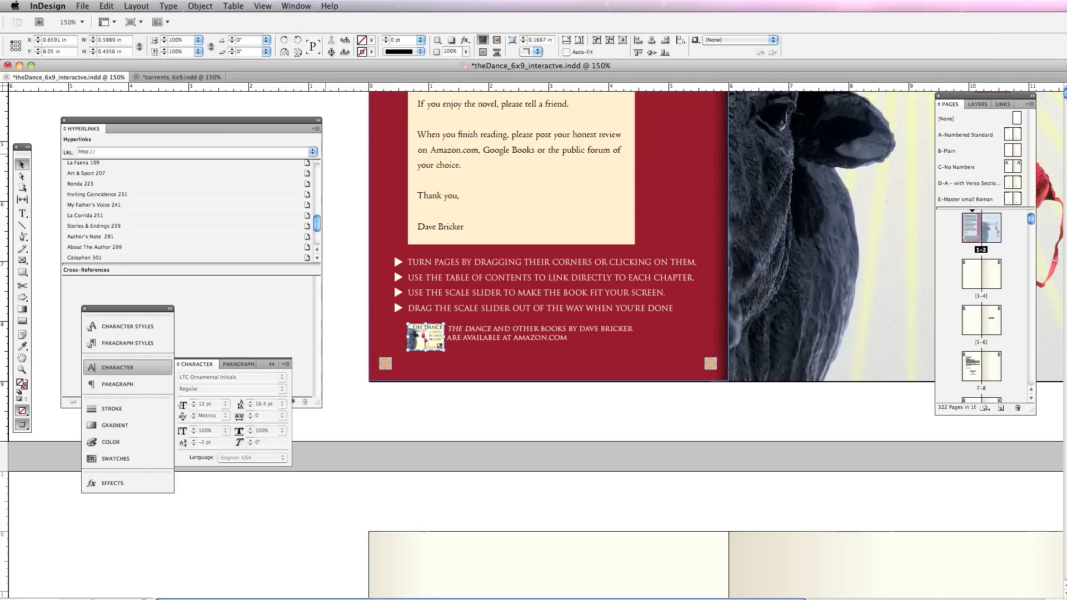
# Show the Buttons panel, select the book-cover button and choose its Rollover state.
pyautogui.click(295, 5)
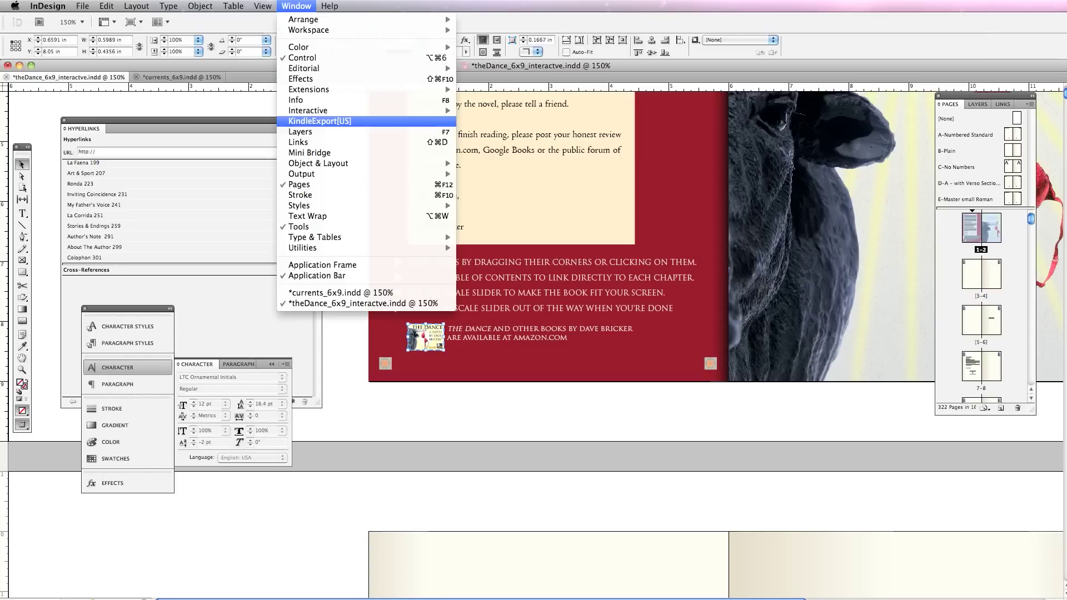
pyautogui.moveTo(308, 110)
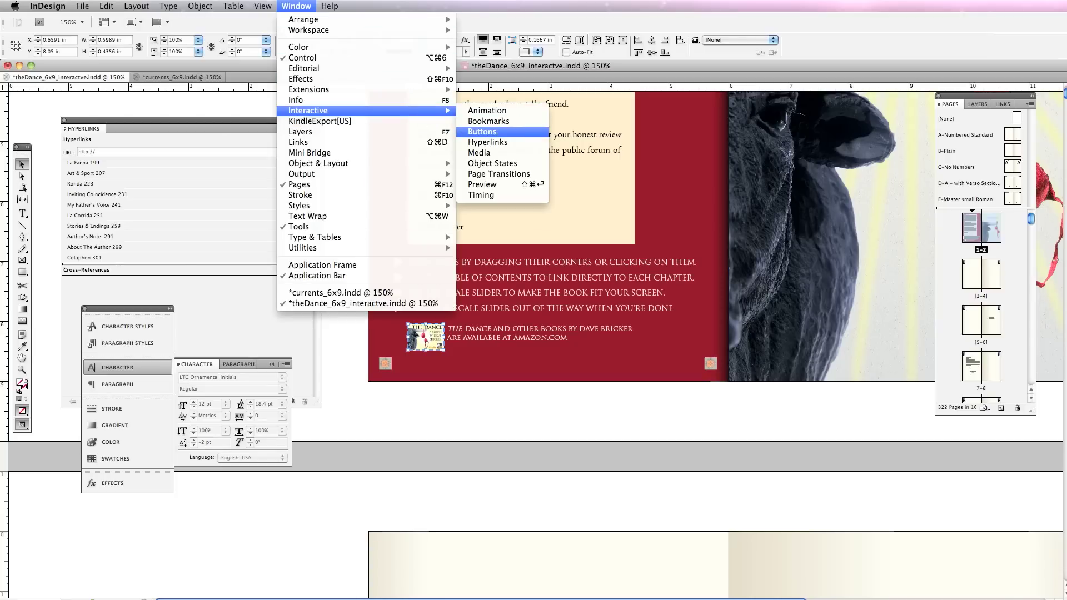
pyautogui.click(484, 131)
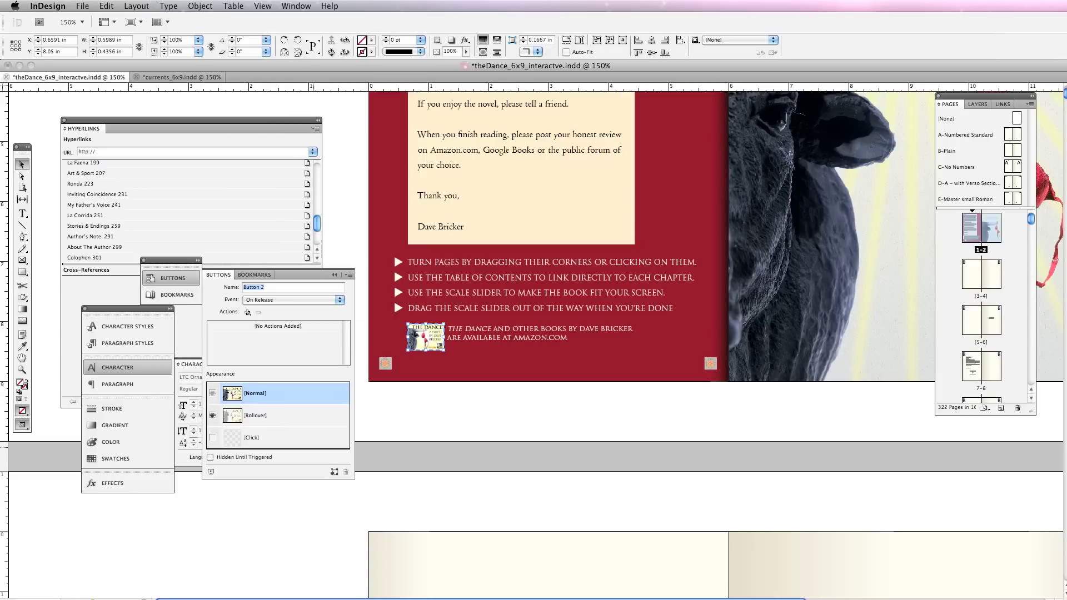
pyautogui.click(291, 287)
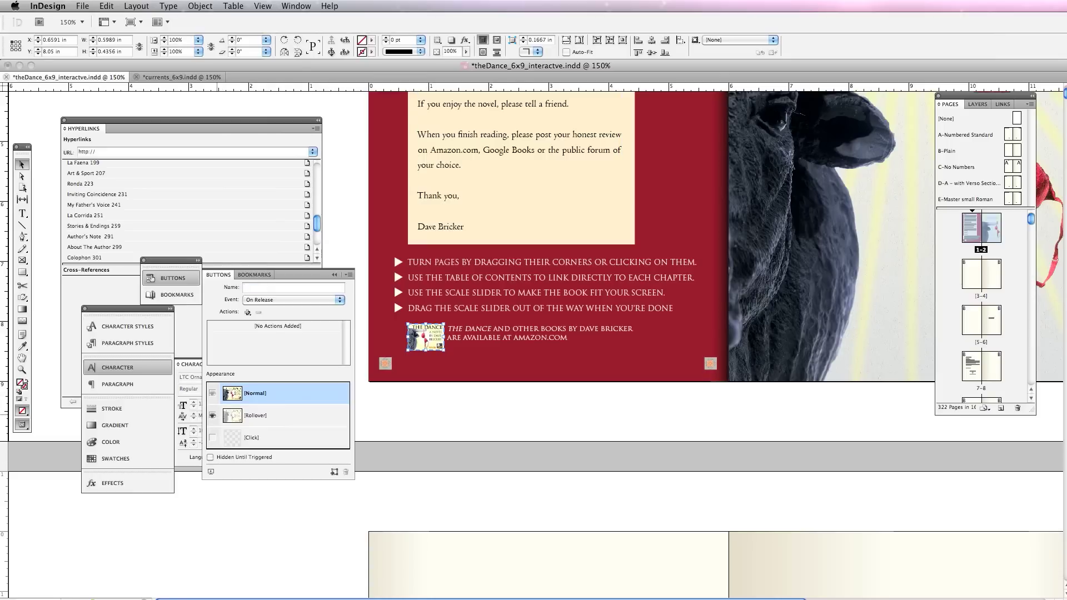
pyautogui.click(279, 415)
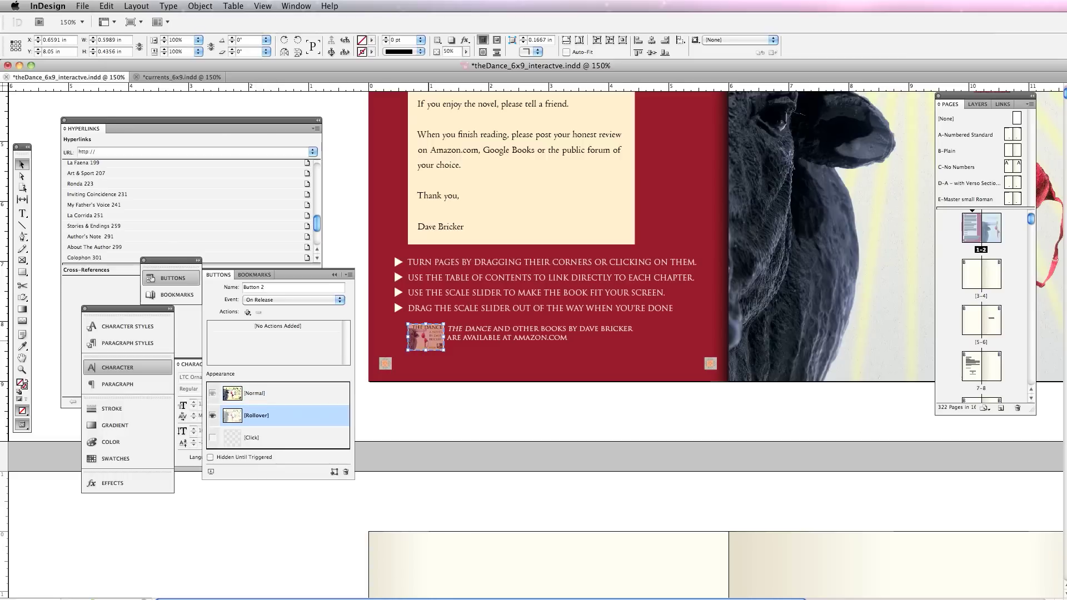
pyautogui.click(112, 482)
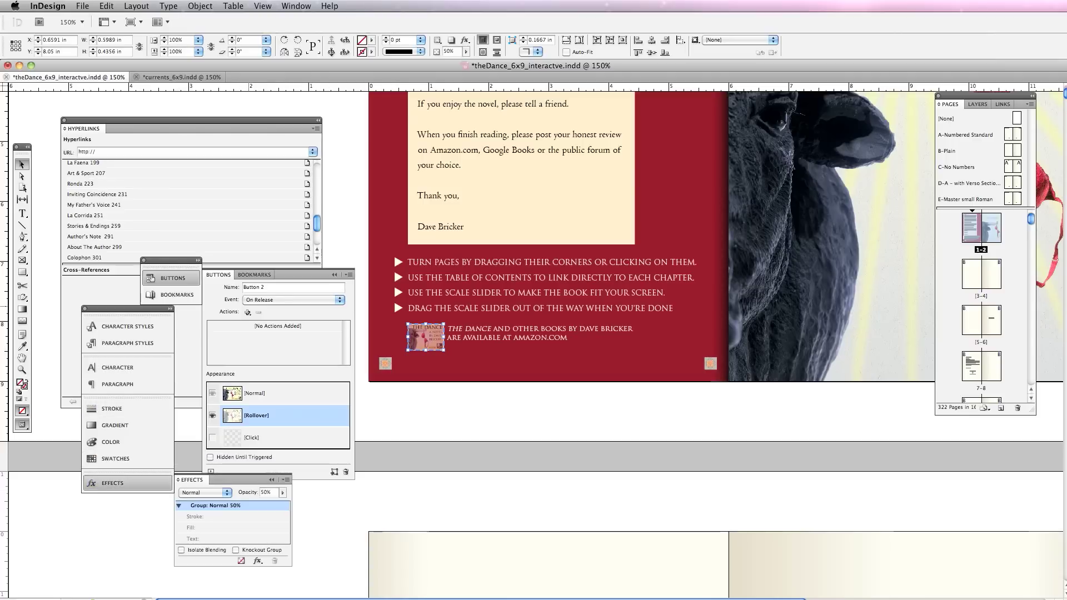
pyautogui.click(249, 312)
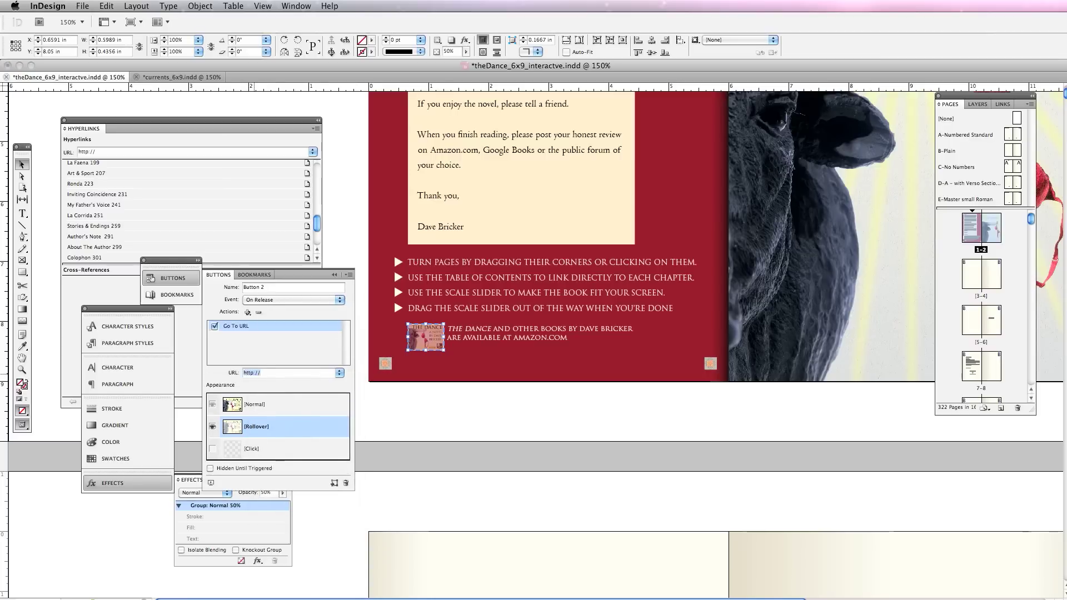
pyautogui.write('avid-Emery-Bricker/dp/0984300902')
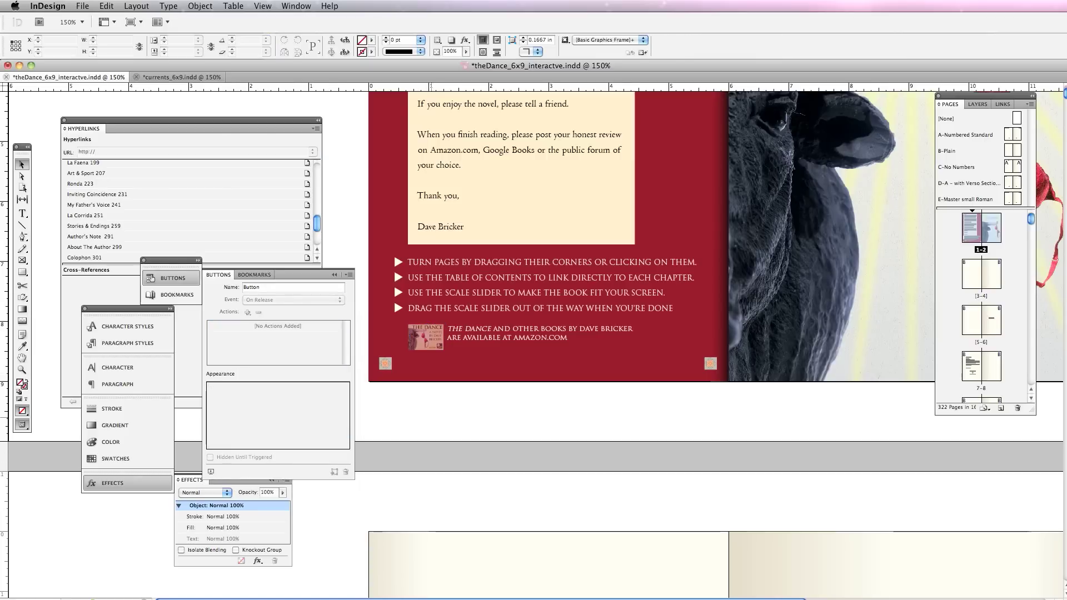
pyautogui.click(425, 336)
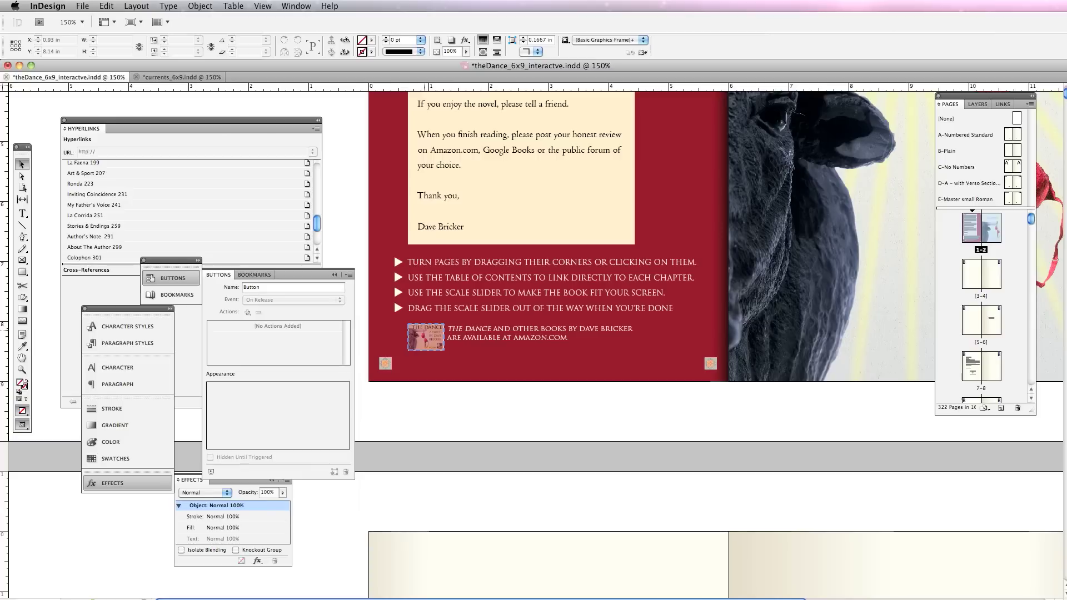